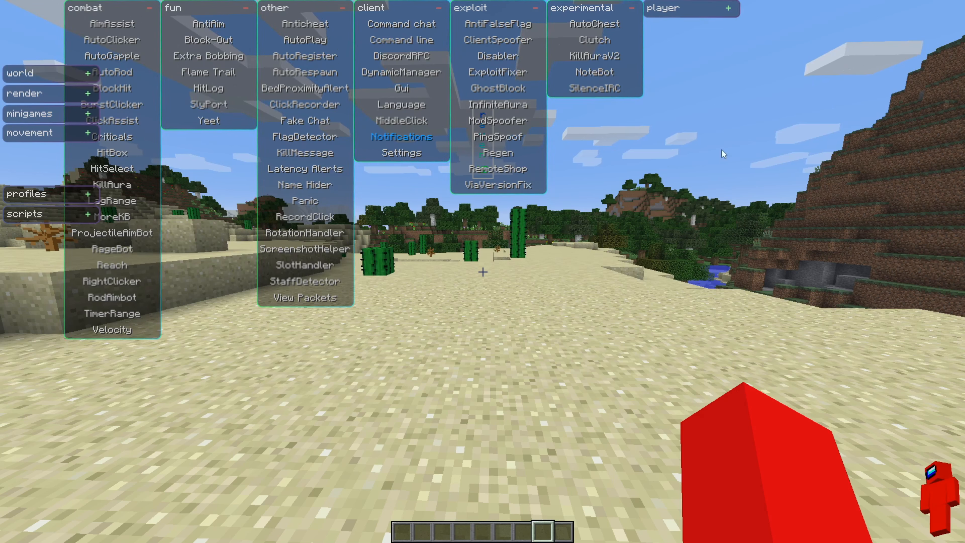
mouse_move(710, 219)
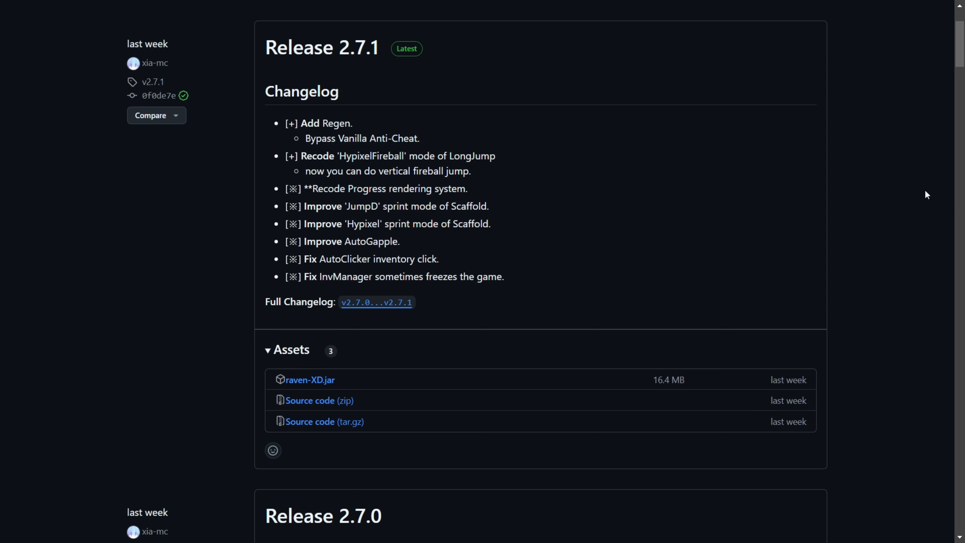
Step: Start downloading the raven-XD.jar asset from Release 2.7.1's Assets list
scroll("up", 3)
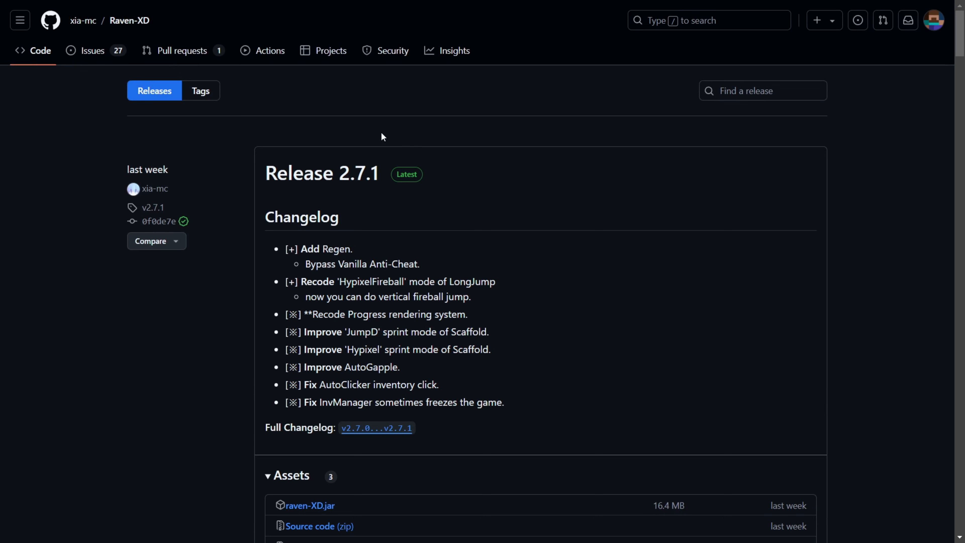
mouse_move(351, 112)
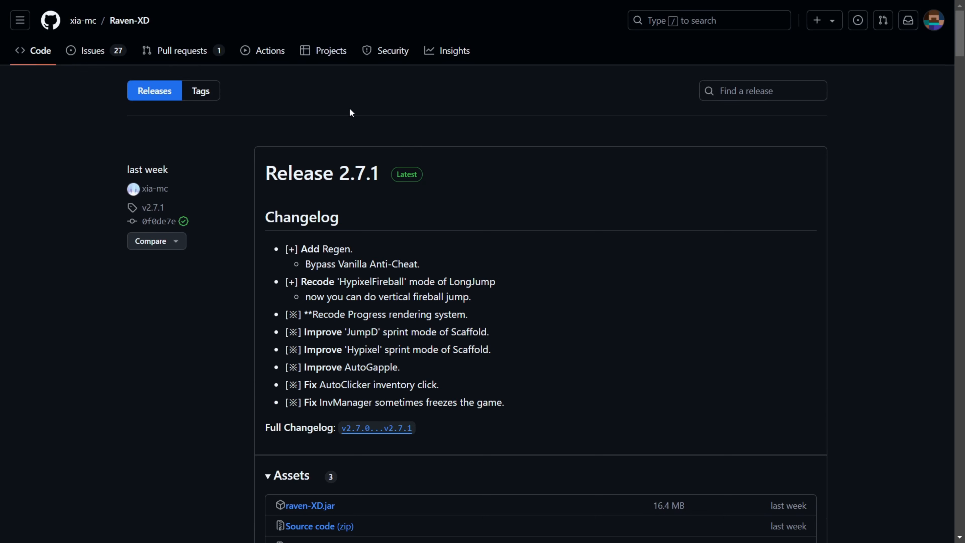
mouse_move(239, 113)
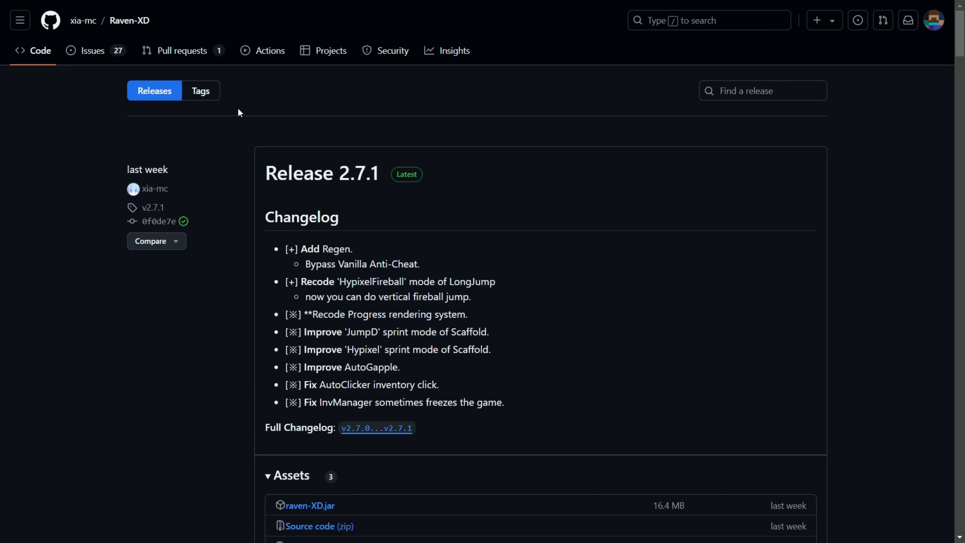
mouse_move(129, 20)
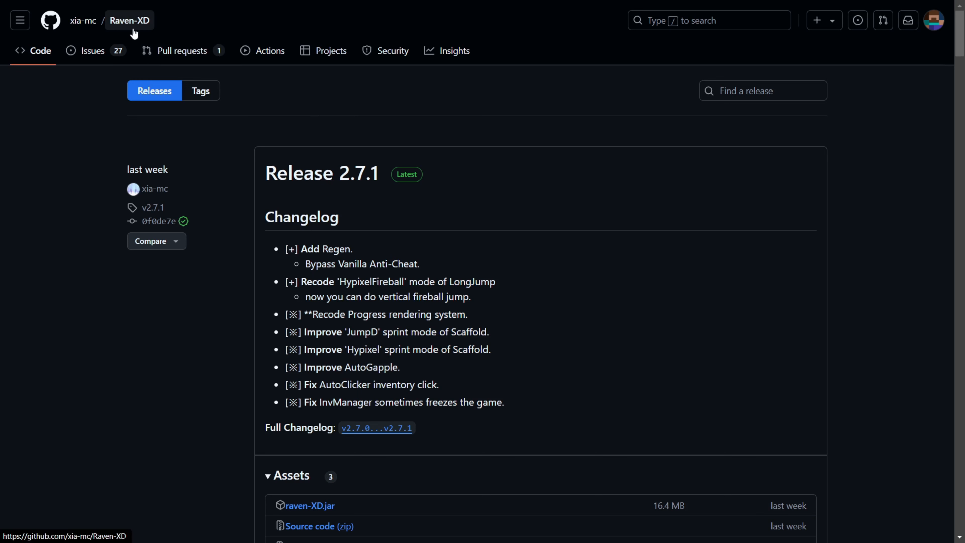
mouse_move(54, 188)
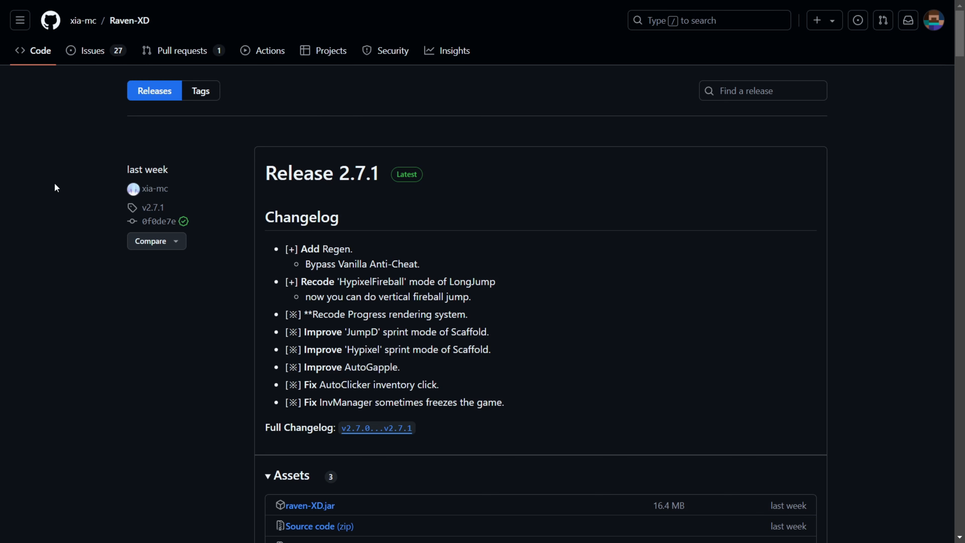
mouse_move(242, 189)
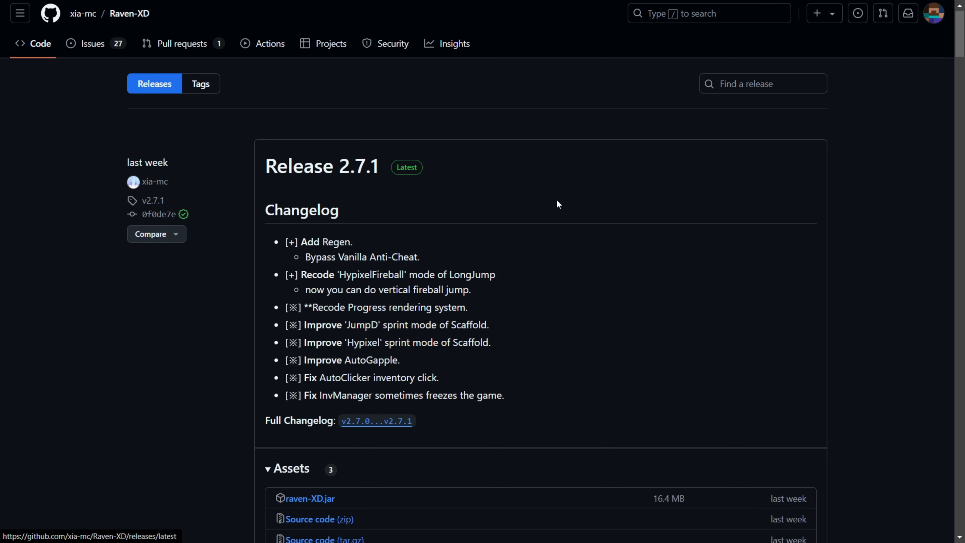
scroll("down", 3)
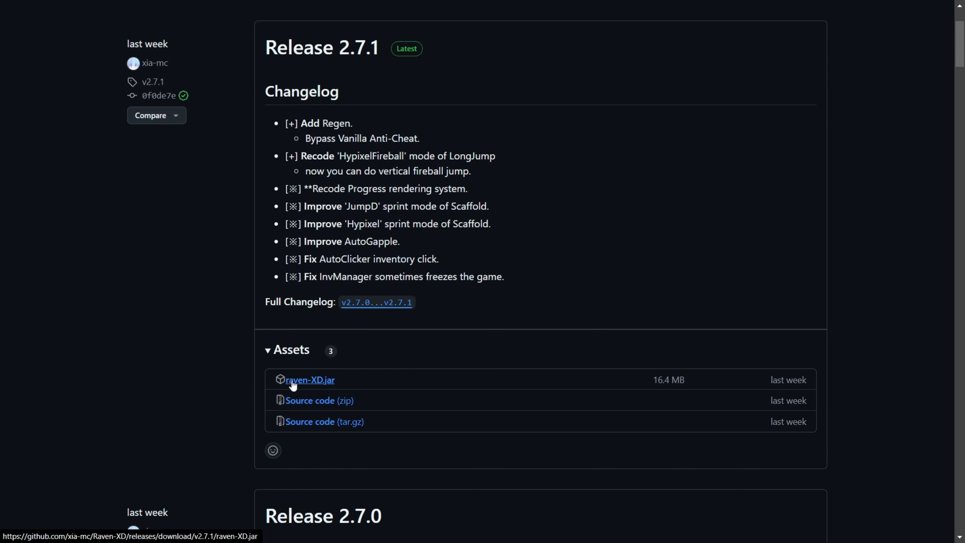
mouse_move(312, 384)
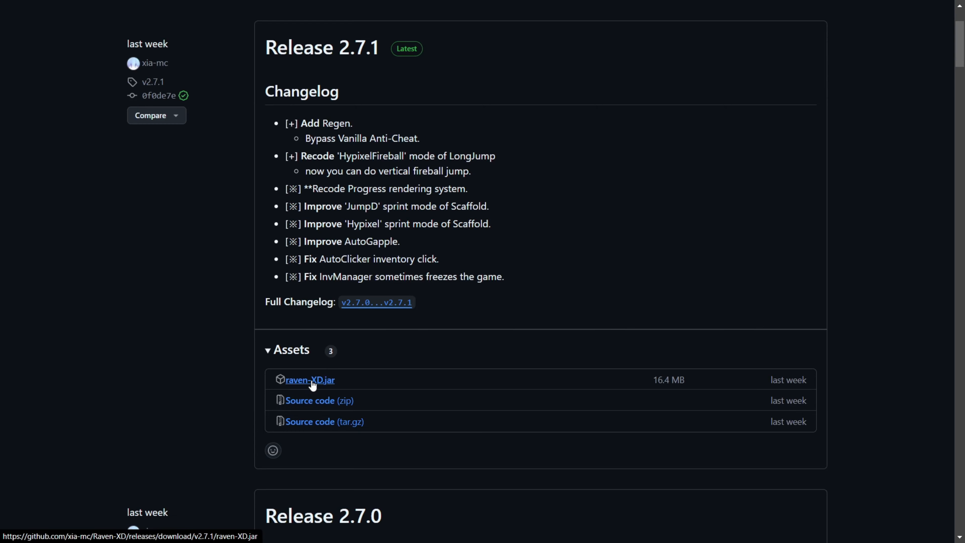
left_click(309, 379)
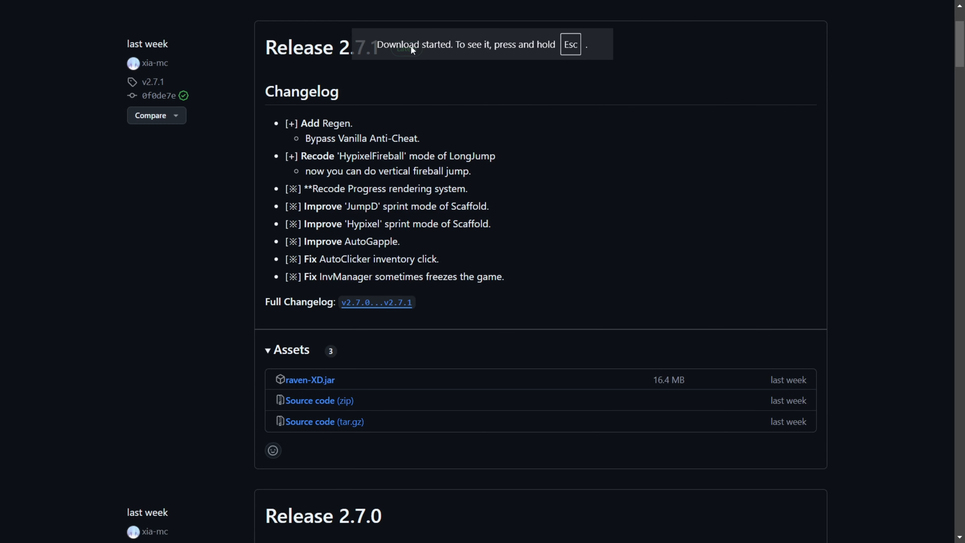
mouse_move(491, 51)
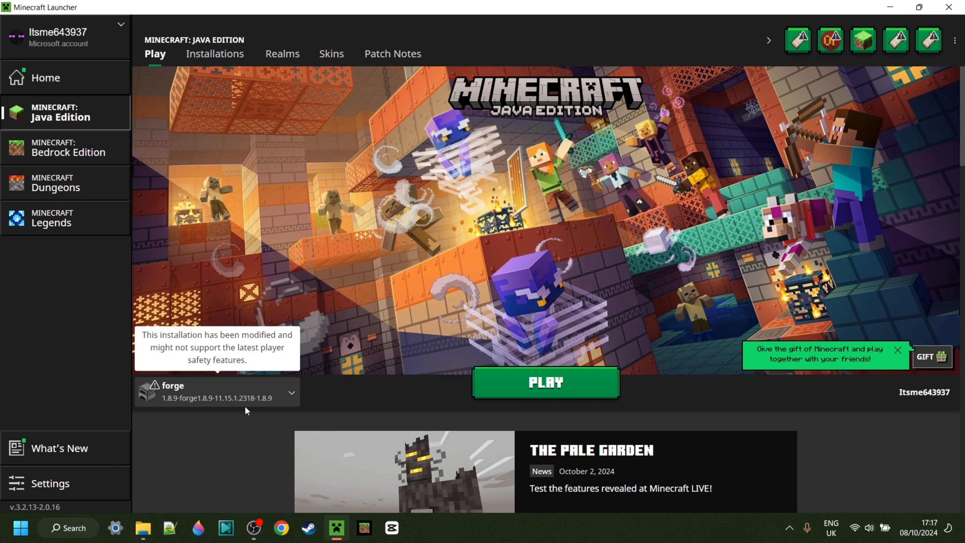
mouse_move(194, 406)
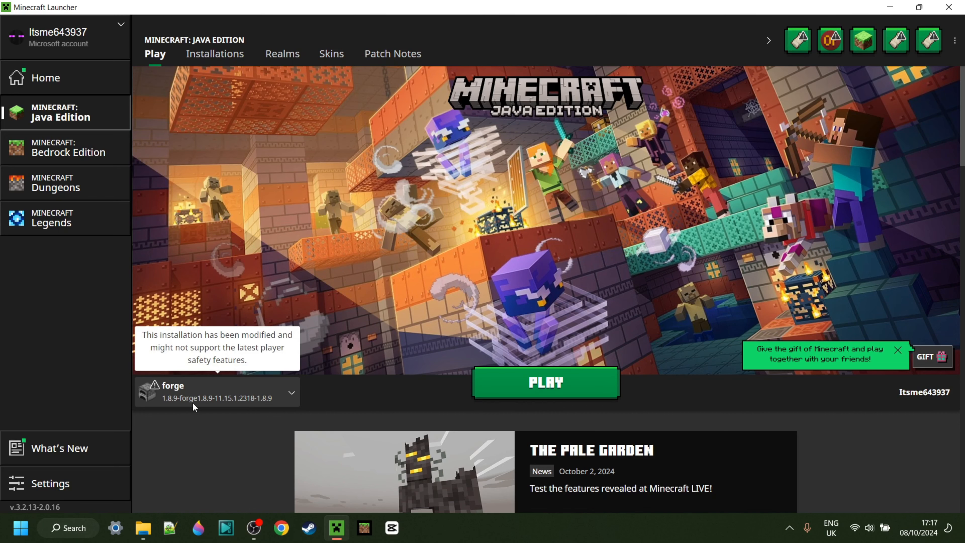
mouse_move(216, 407)
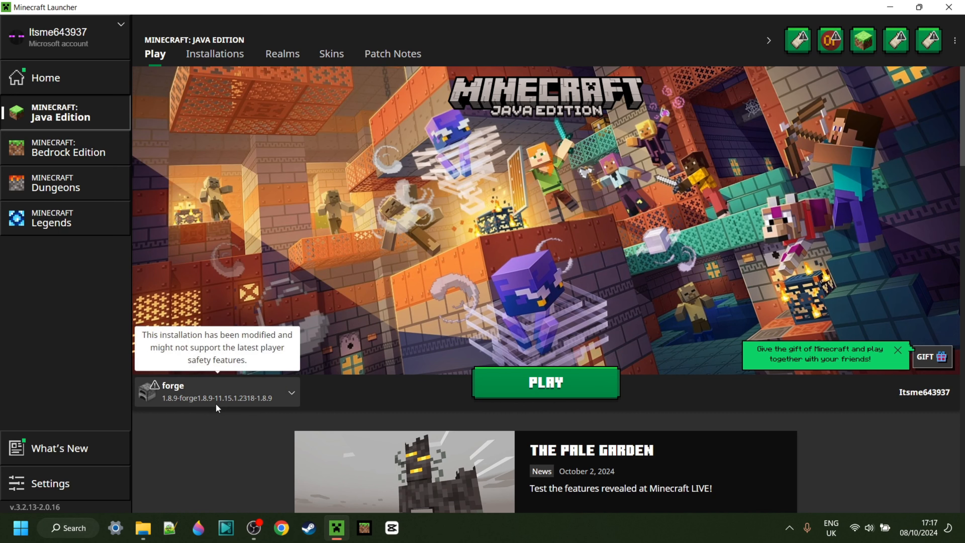
mouse_move(206, 407)
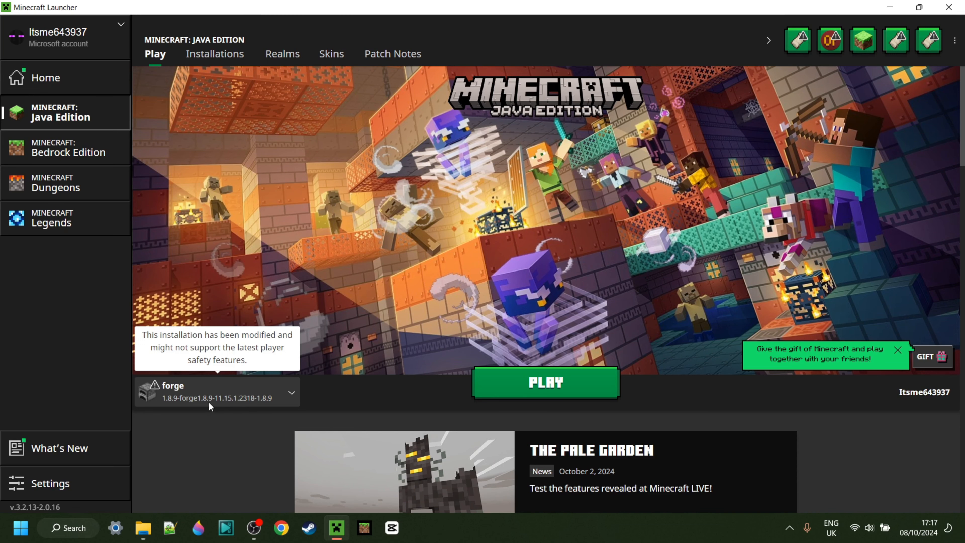
mouse_move(910, 118)
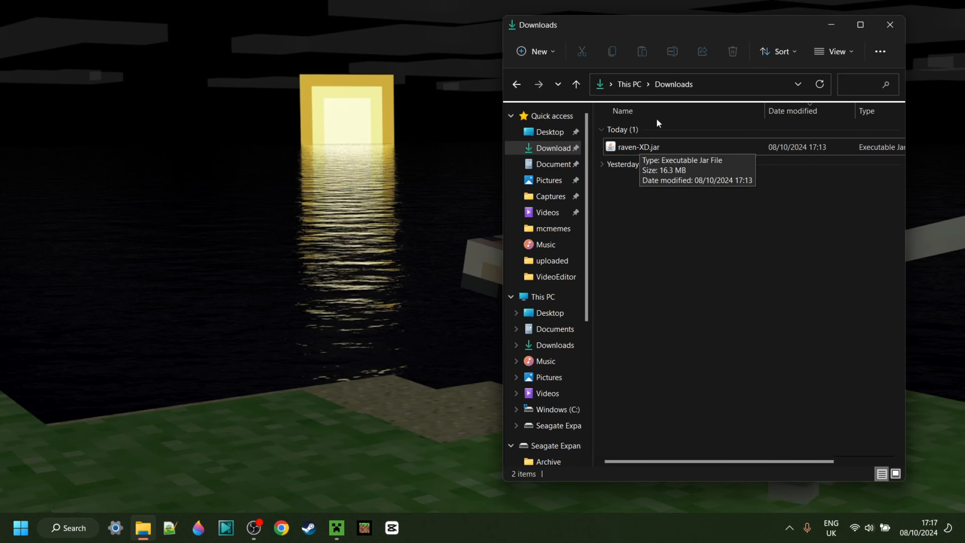
mouse_move(605, 259)
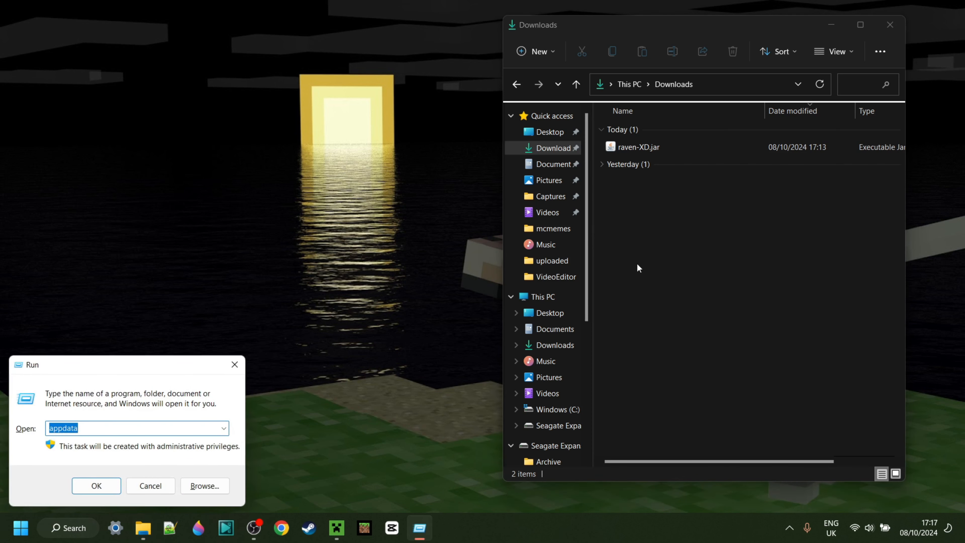
Step: Navigate via Run 'appdata' into Roaming, then .minecraft, then its mods folder
type("app")
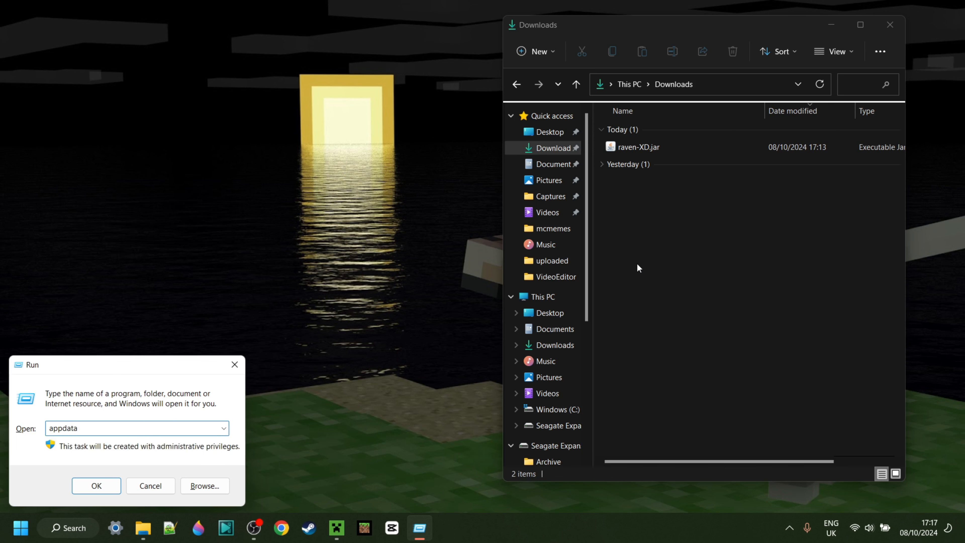
left_click(96, 486)
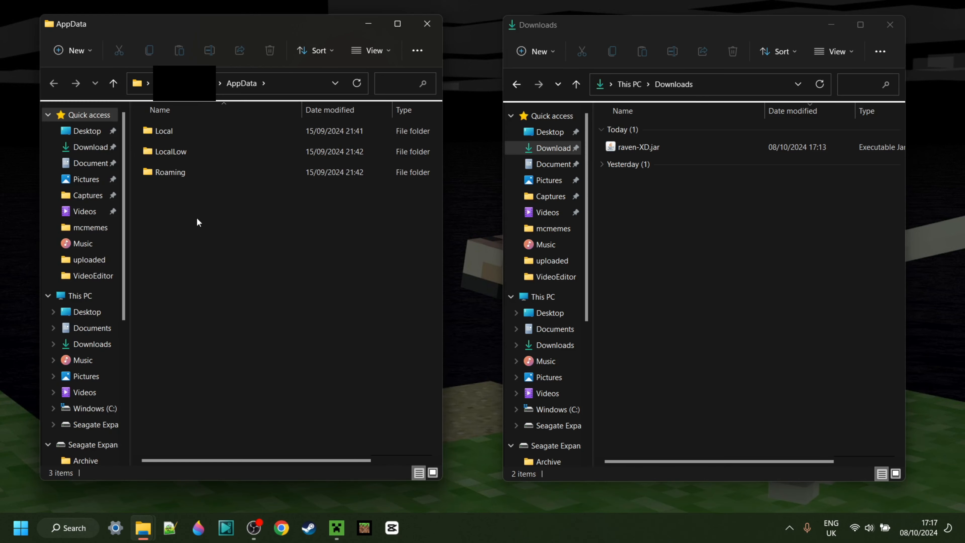
double_click(171, 172)
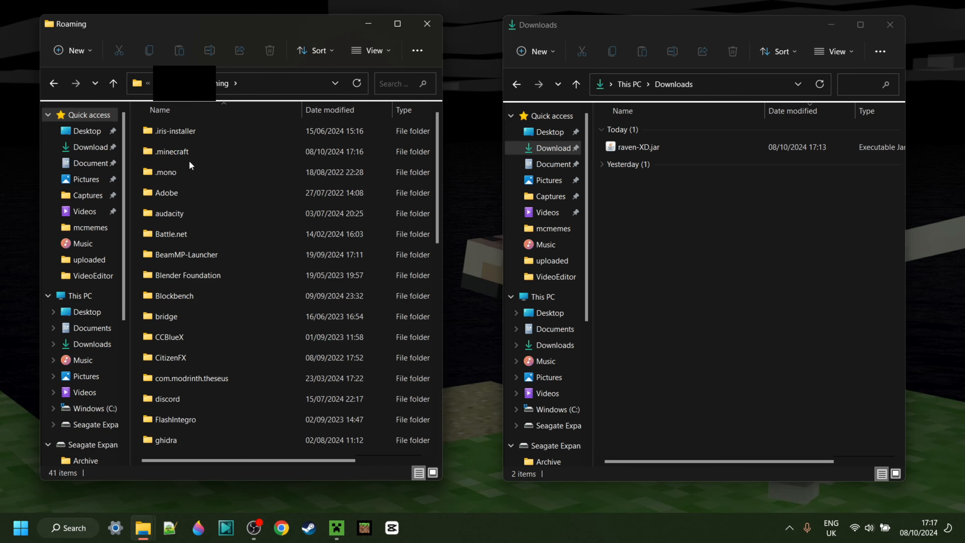
double_click(170, 151)
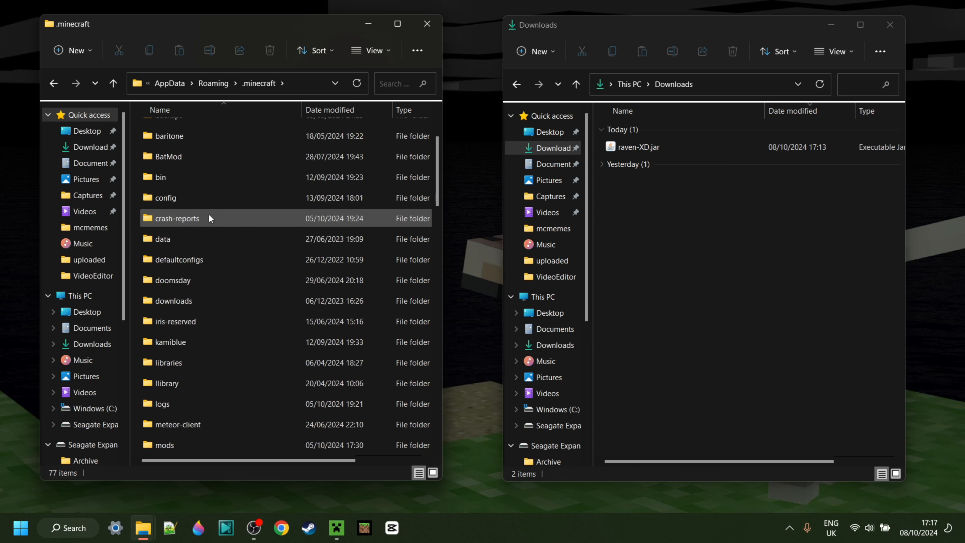
scroll("down", 3)
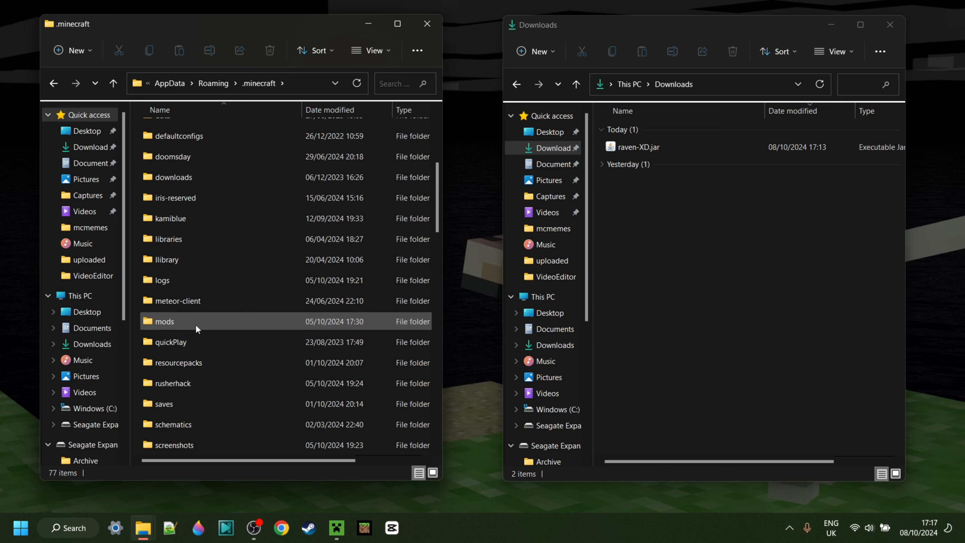
double_click(164, 321)
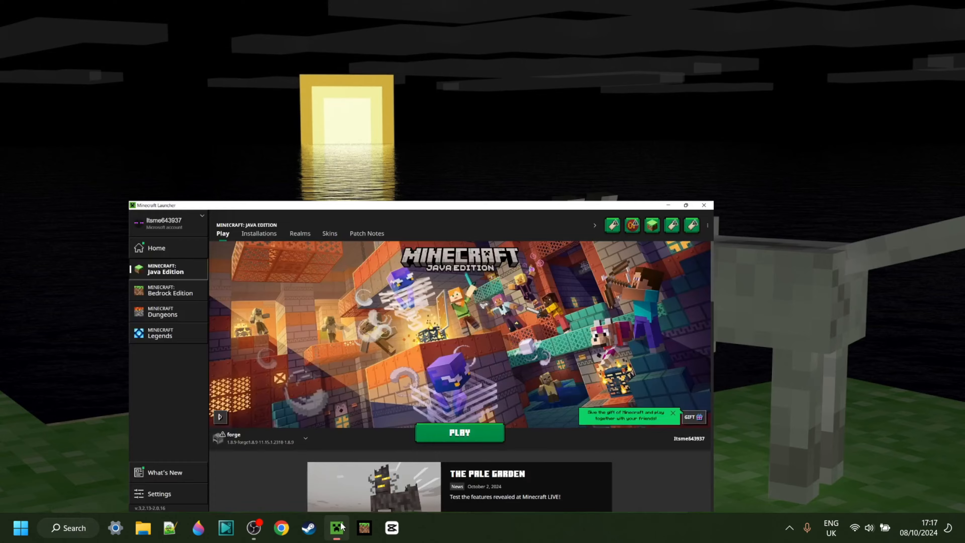
Step: Launch the Forge installation from Minecraft Launcher and show the singleplayer world list
left_click(685, 205)
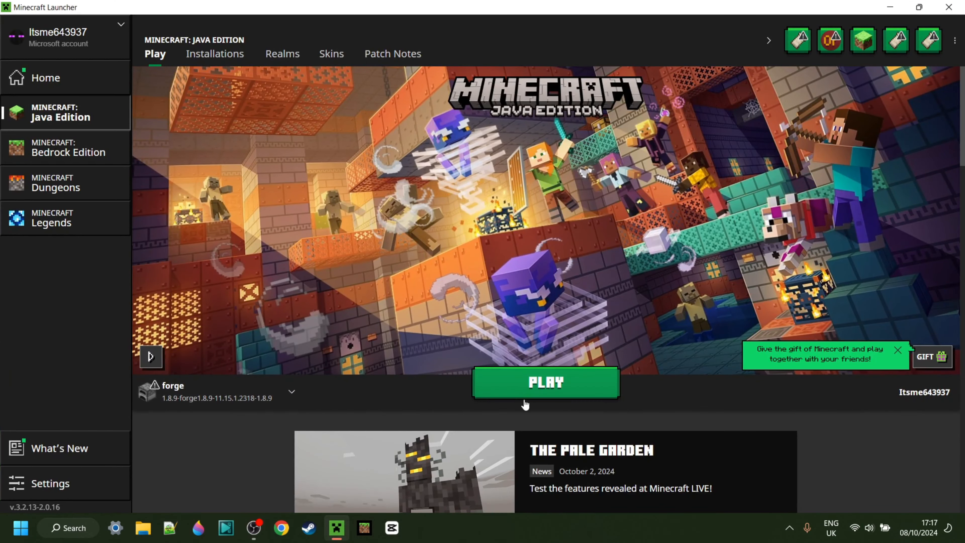
left_click(545, 381)
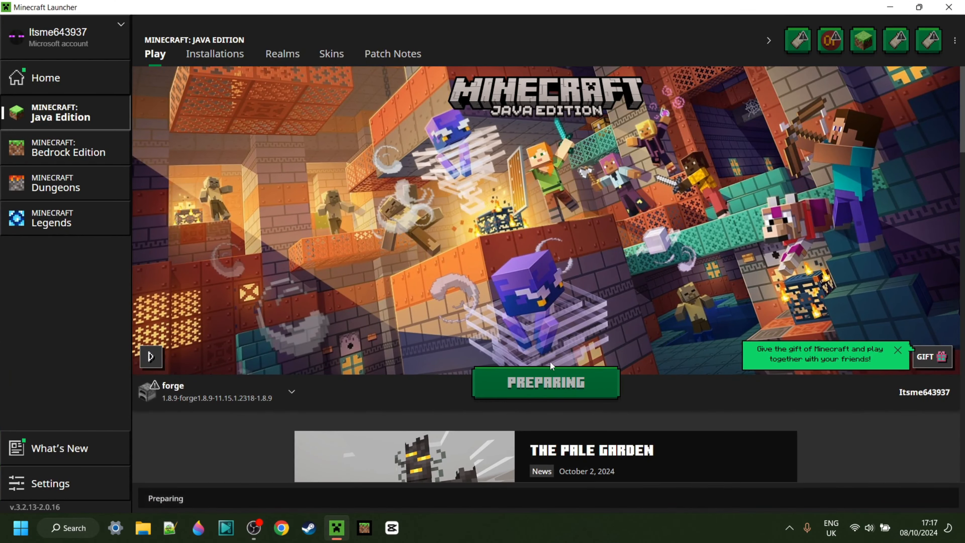
left_click(544, 381)
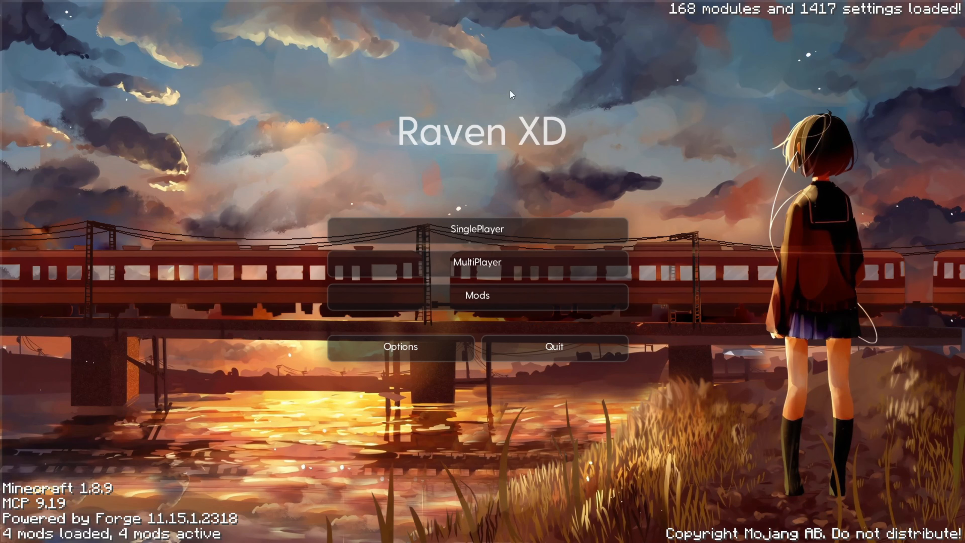
mouse_move(756, 371)
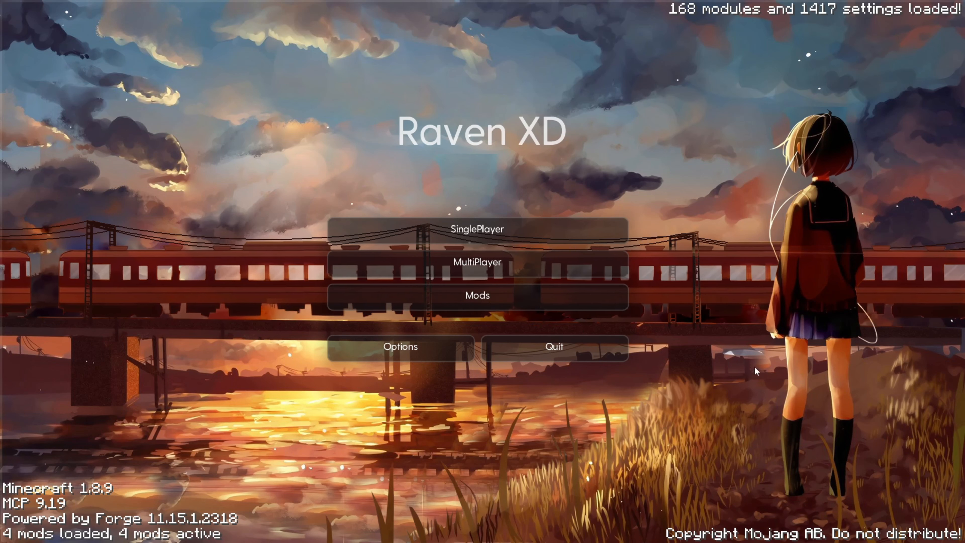
mouse_move(478, 229)
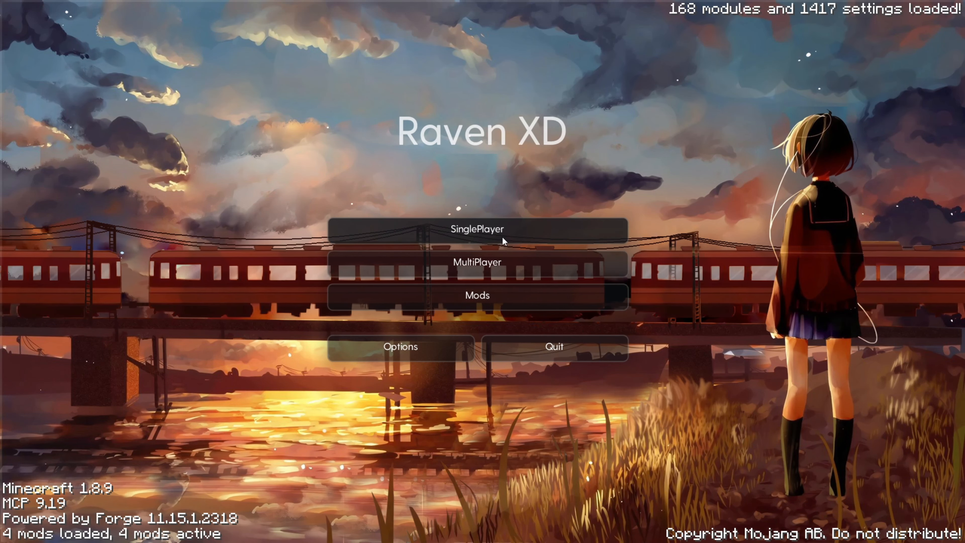
left_click(476, 229)
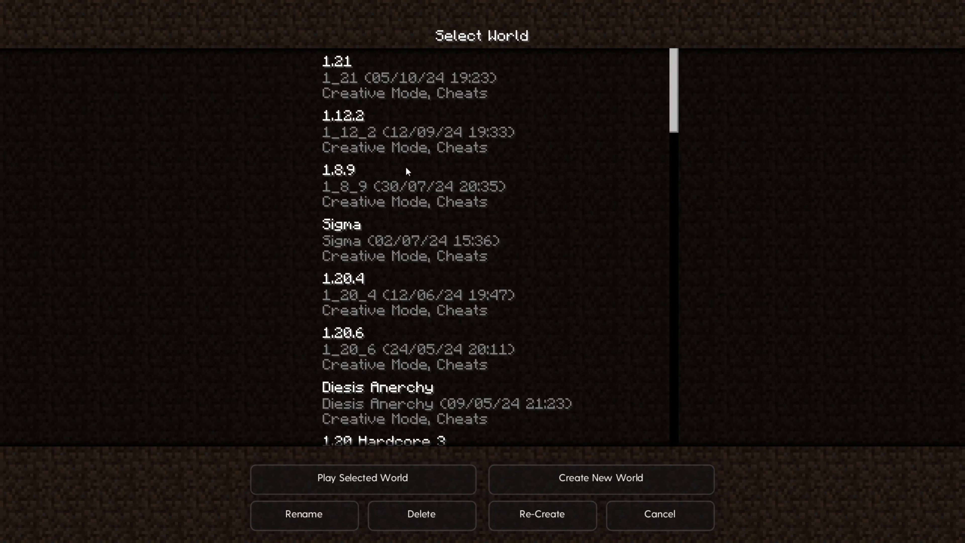
mouse_move(287, 194)
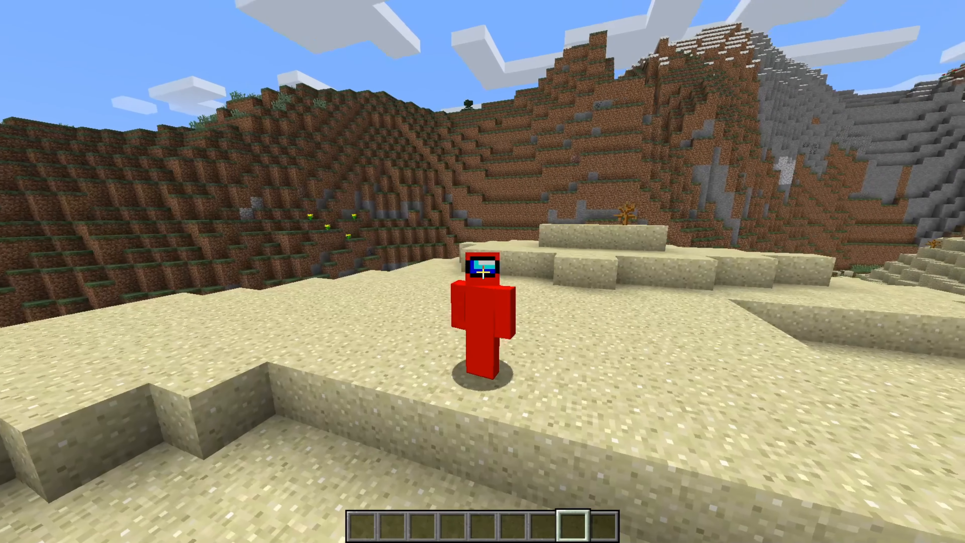
mouse_move(483, 272)
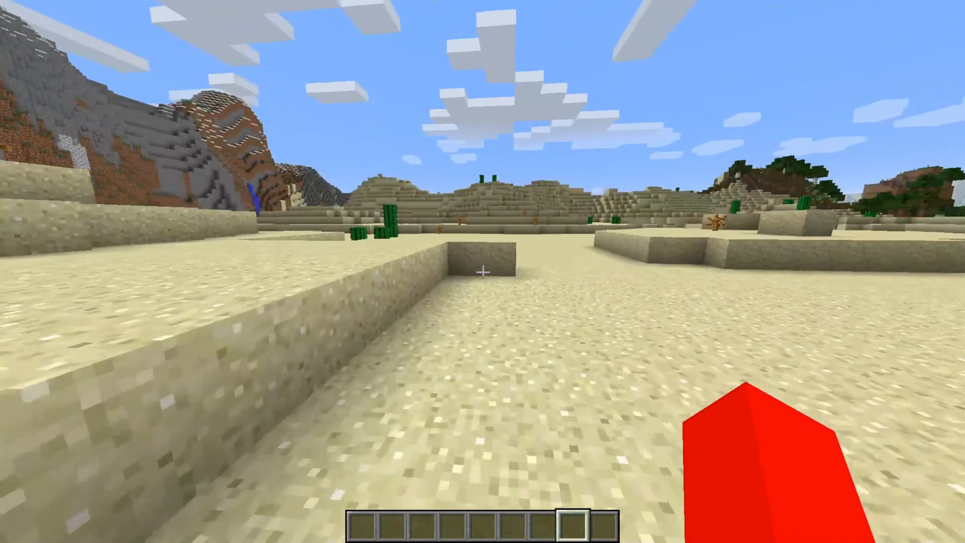
mouse_move(483, 272)
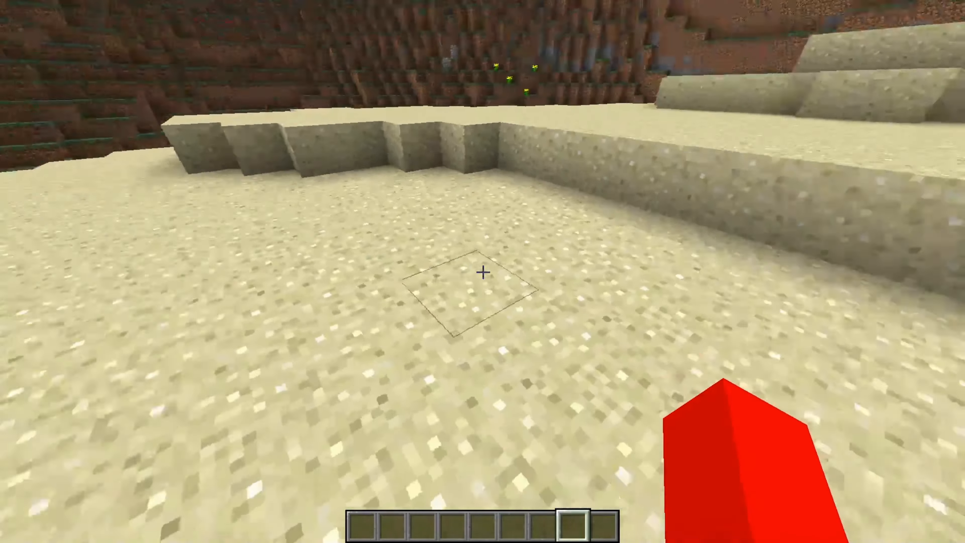
mouse_move(483, 275)
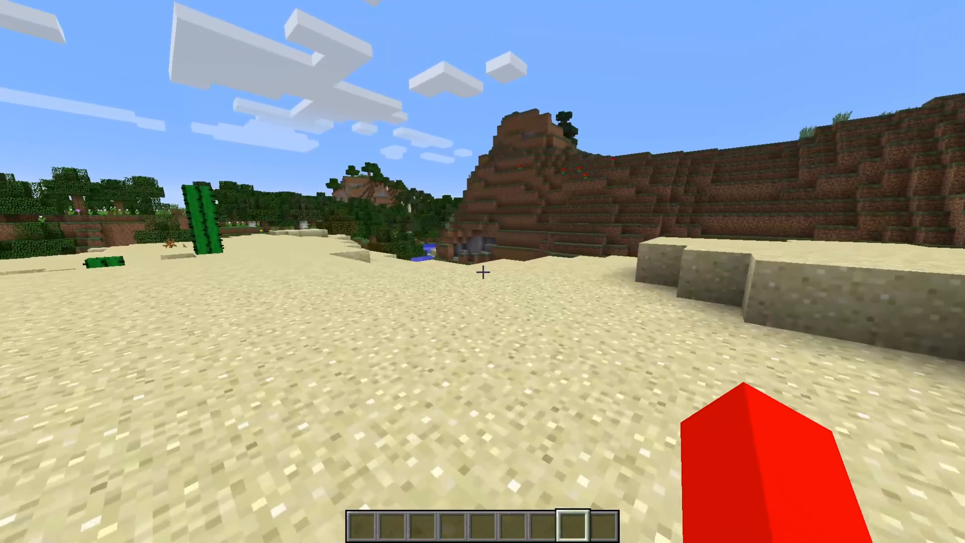
mouse_move(483, 272)
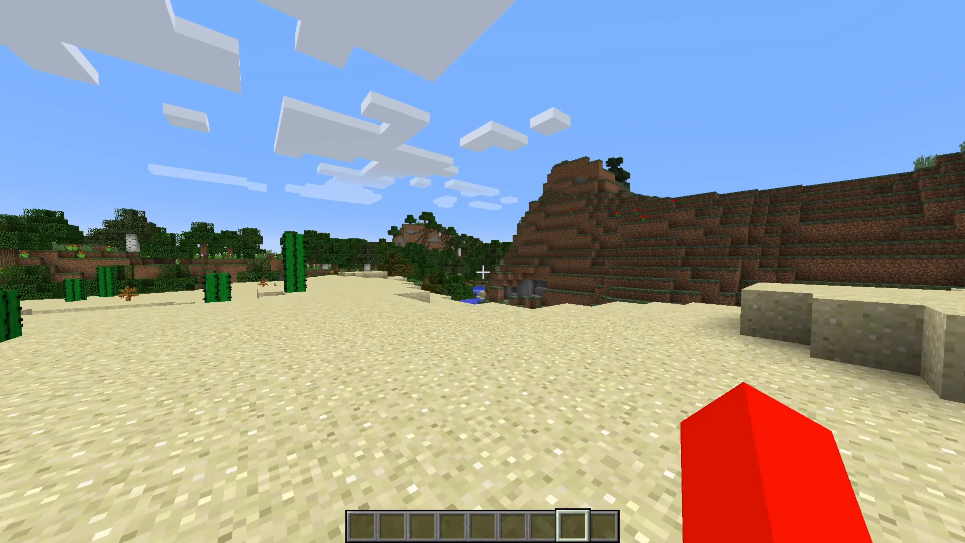
Step: Pause the loaded desert world to show the game menu
key("Escape")
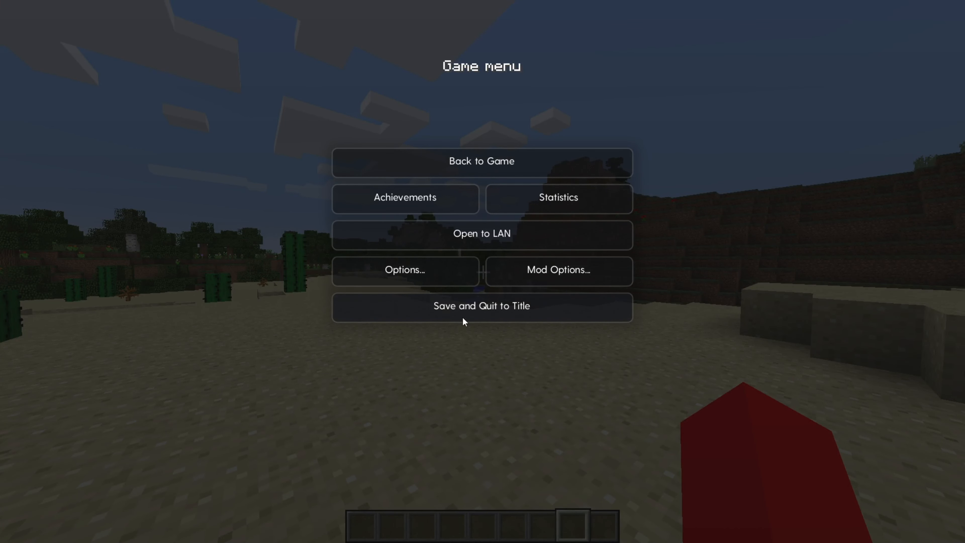
mouse_move(582, 199)
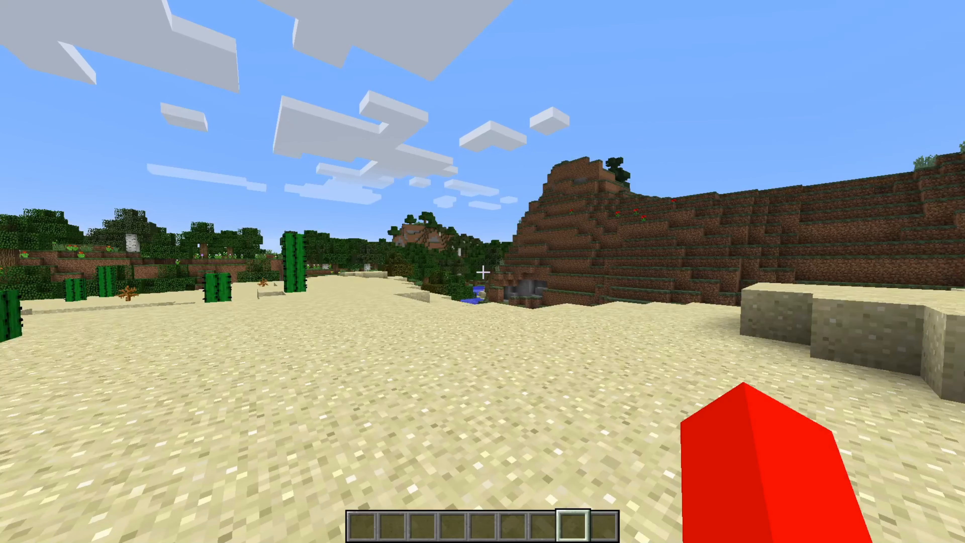
mouse_move(482, 271)
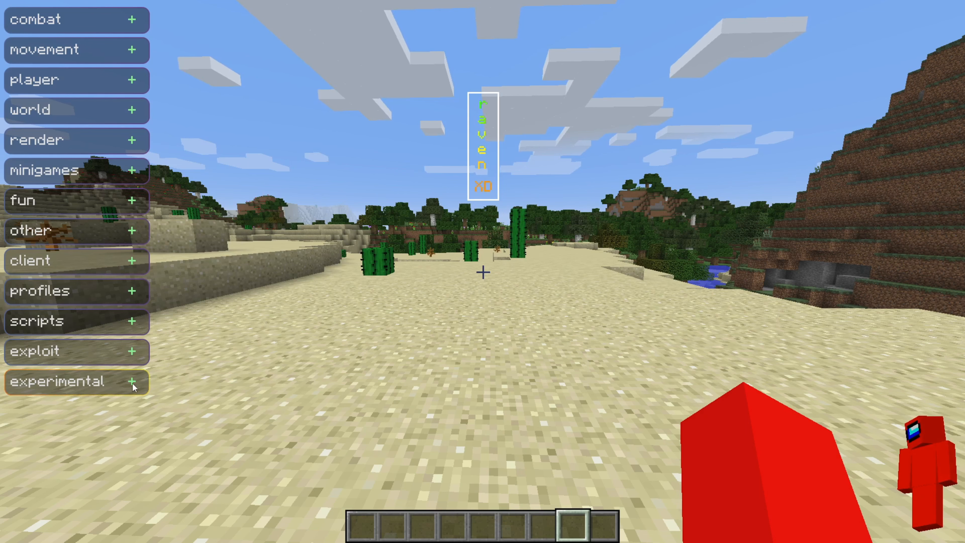
Step: Expand the experimental, other and fun module lists after briefly toggling exploit
left_click(76, 351)
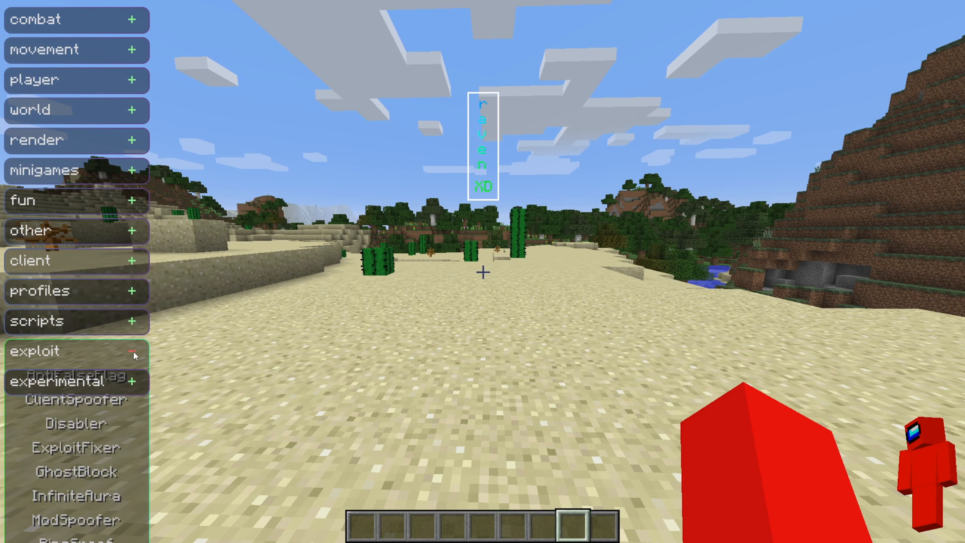
left_click(132, 351)
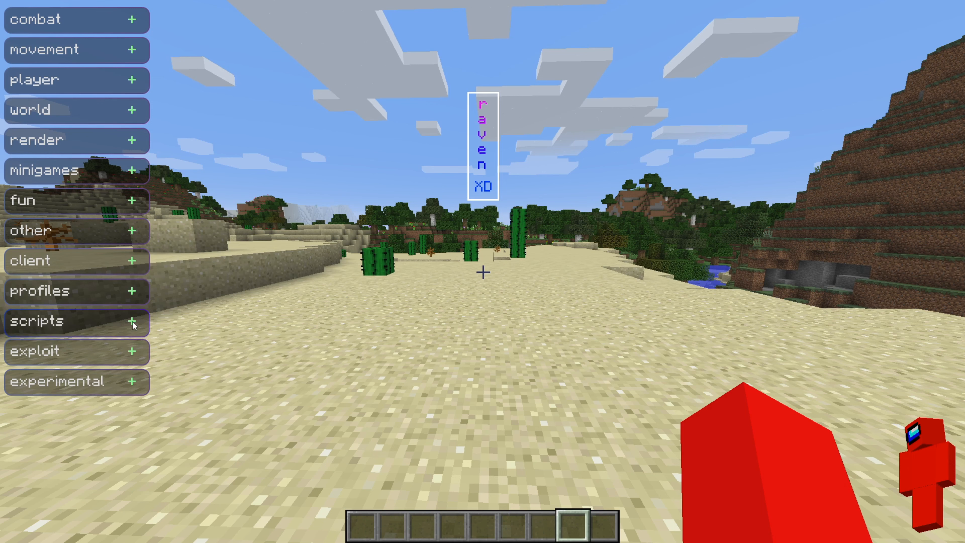
mouse_move(188, 375)
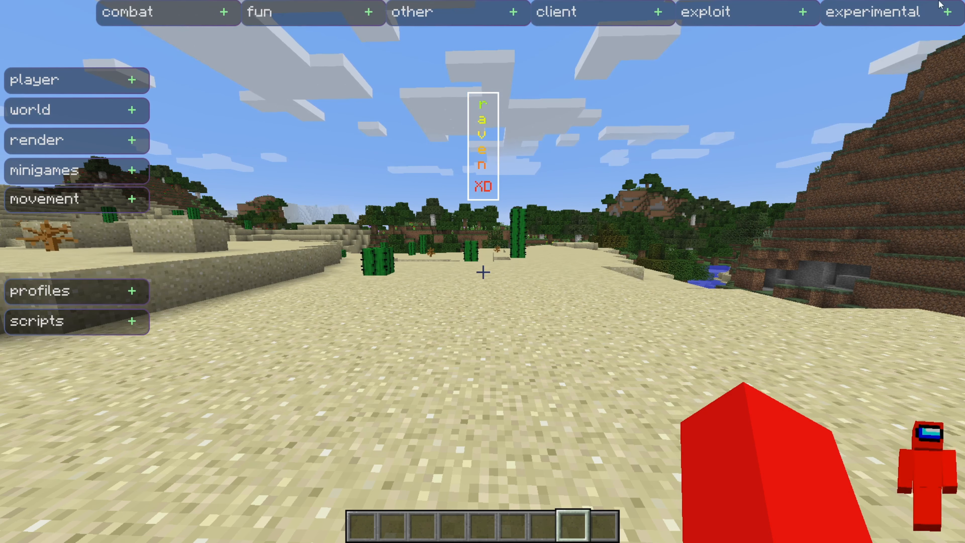
left_click(706, 12)
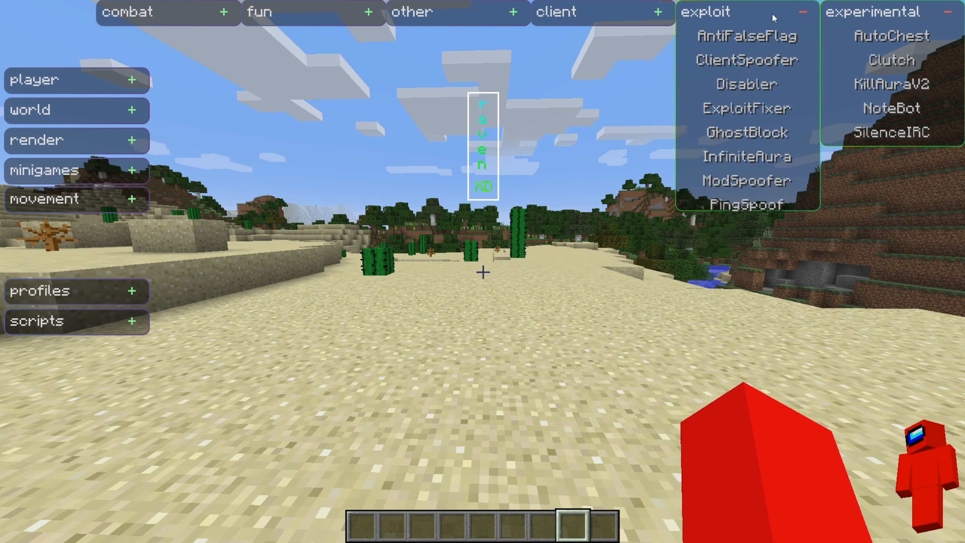
left_click(412, 11)
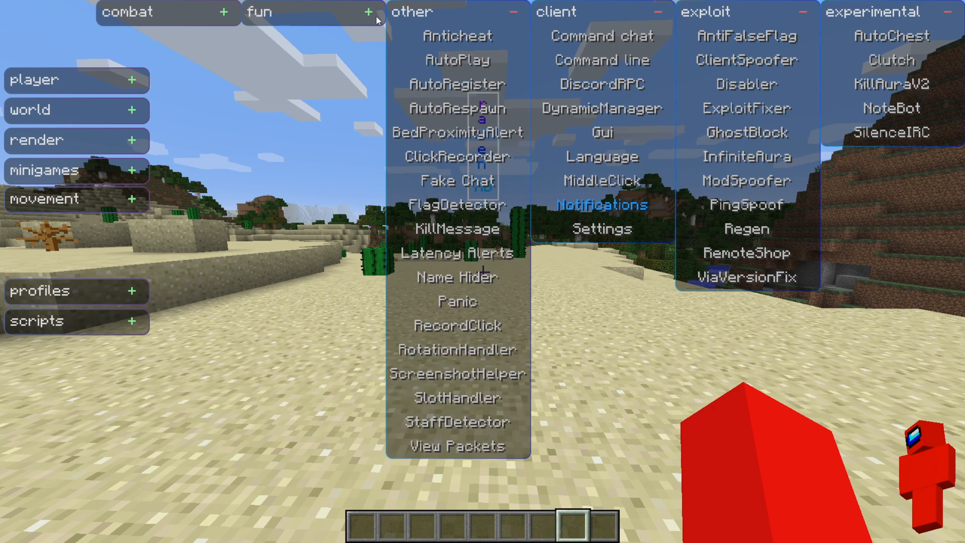
left_click(127, 11)
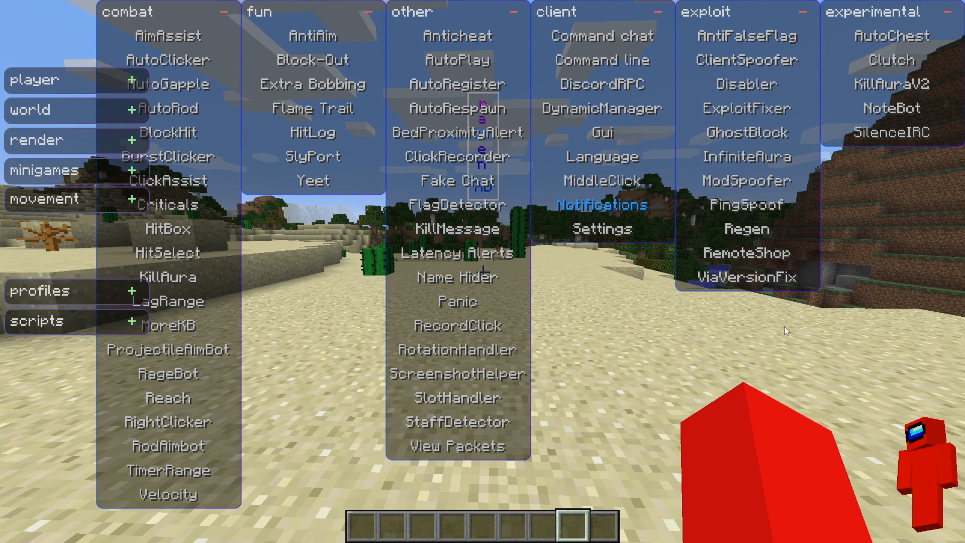
mouse_move(890, 85)
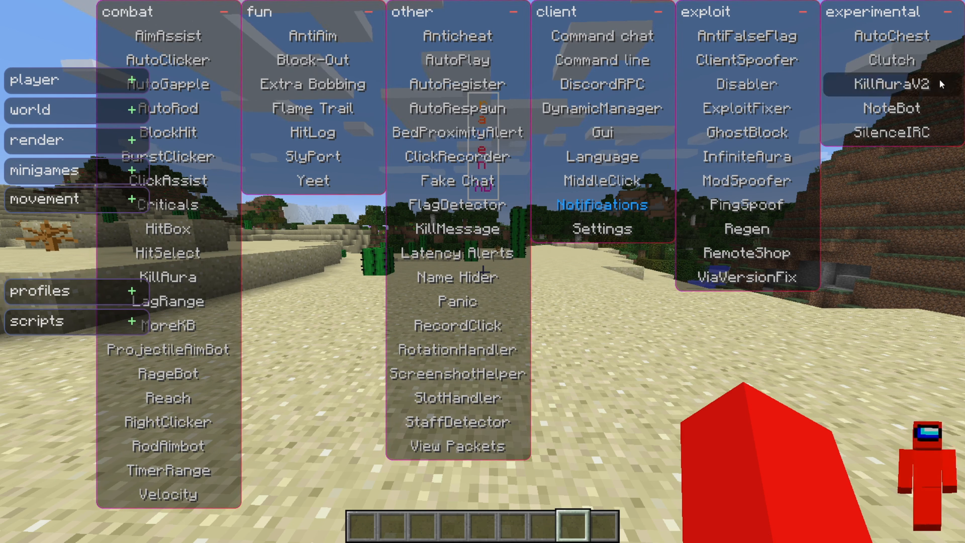
mouse_move(66, 242)
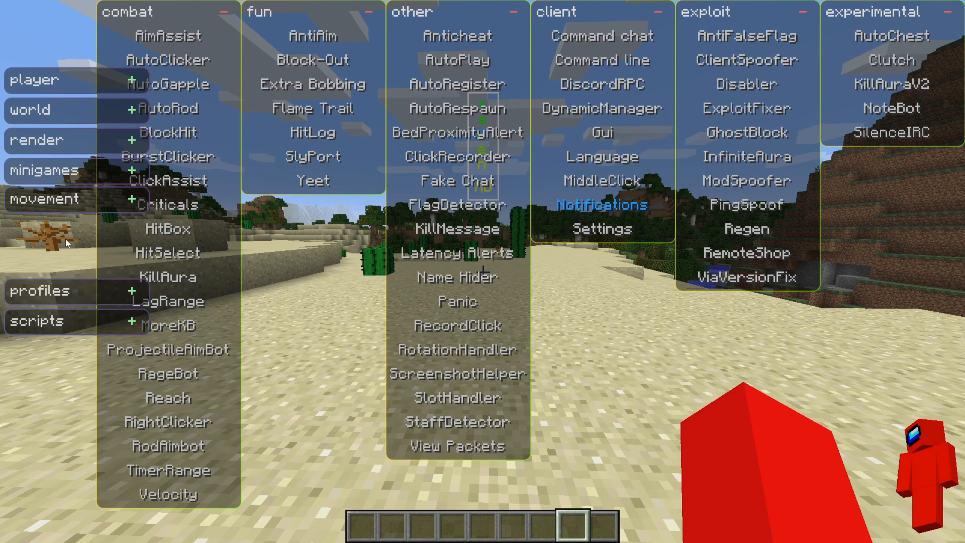
mouse_move(927, 233)
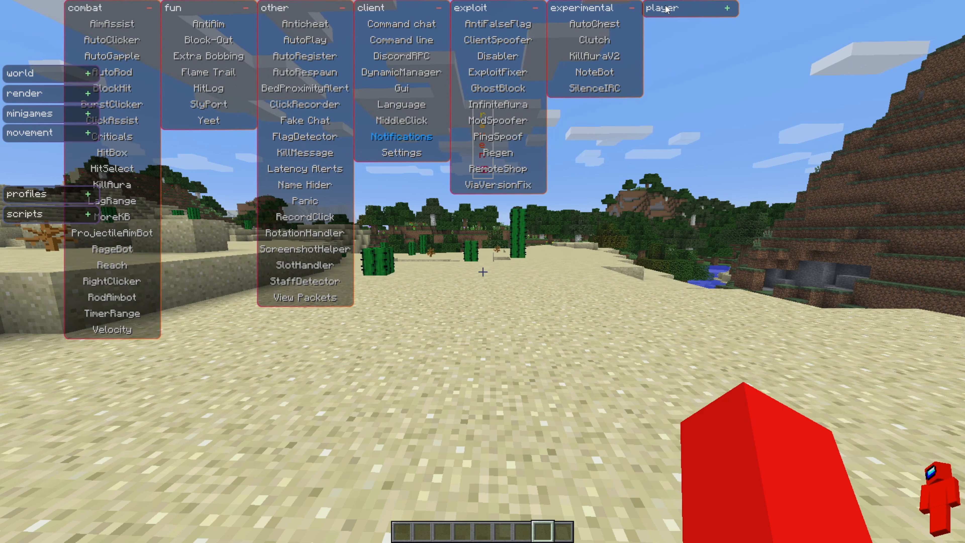
mouse_move(680, 122)
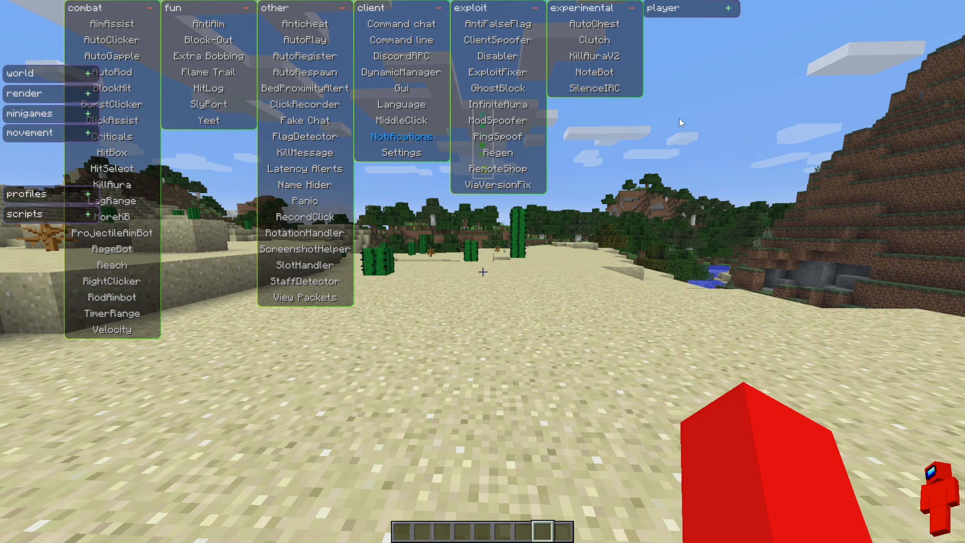
mouse_move(689, 281)
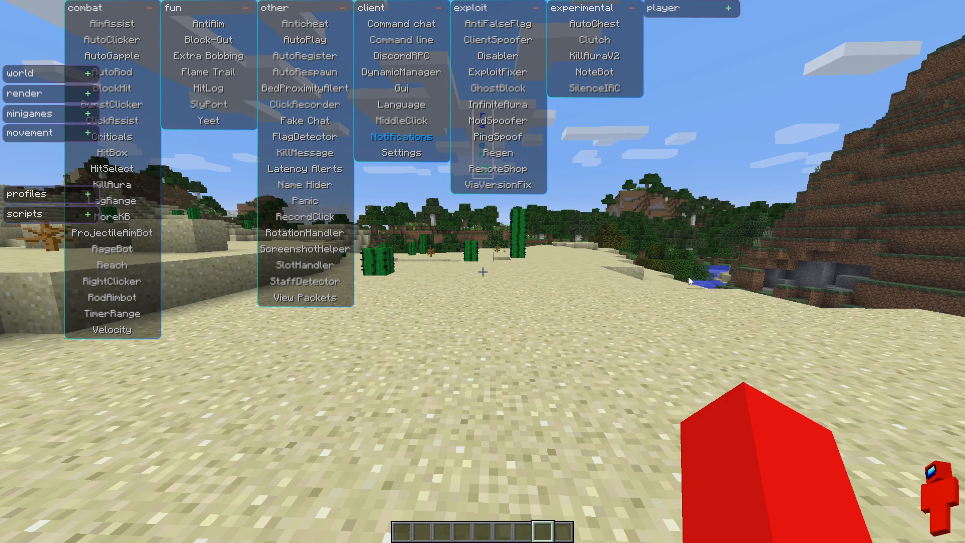
mouse_move(710, 219)
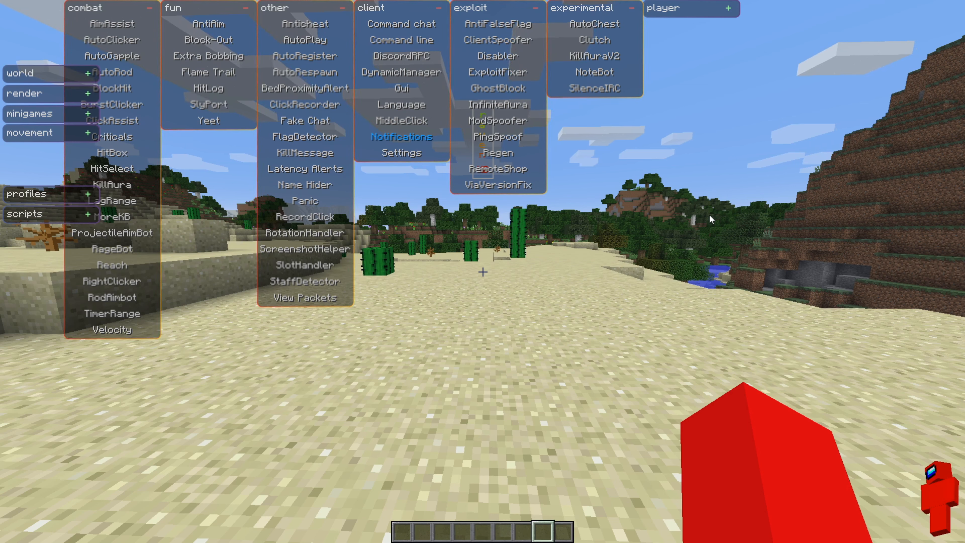
mouse_move(688, 195)
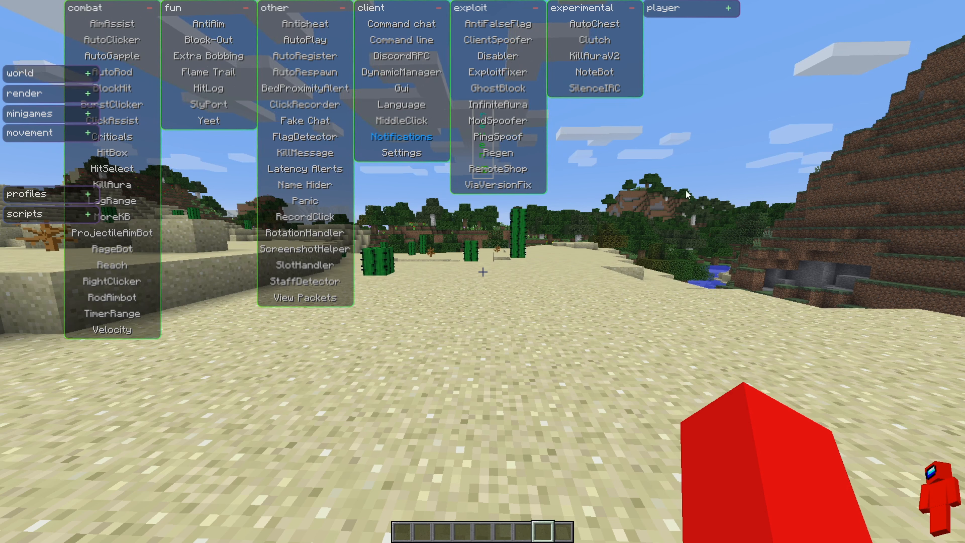
mouse_move(751, 171)
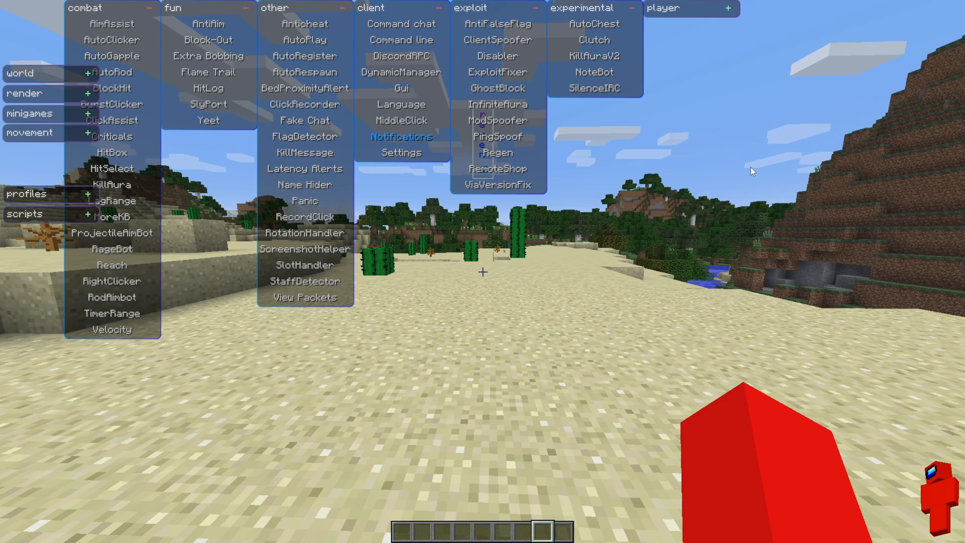
Step: Close the scaled-down module GUI with Escape
key("escape")
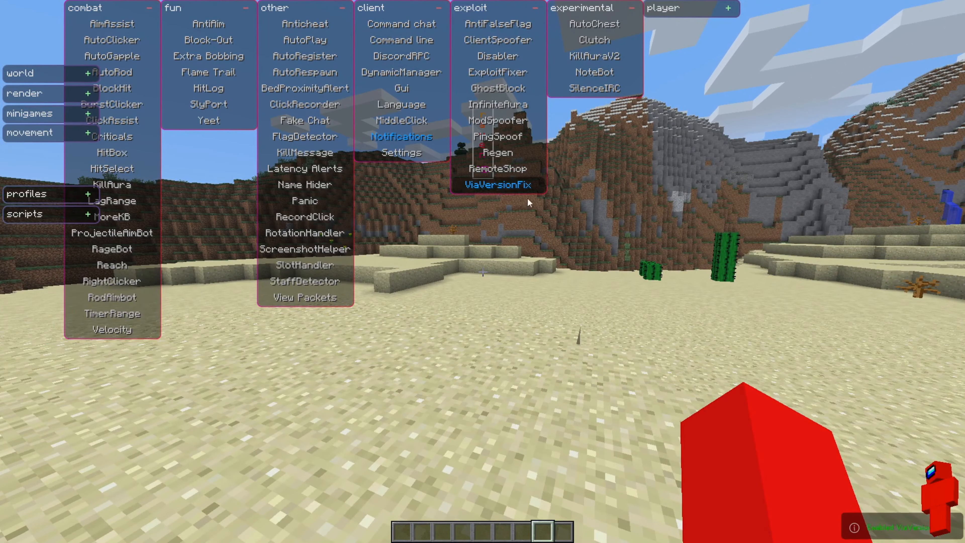
left_click(499, 185)
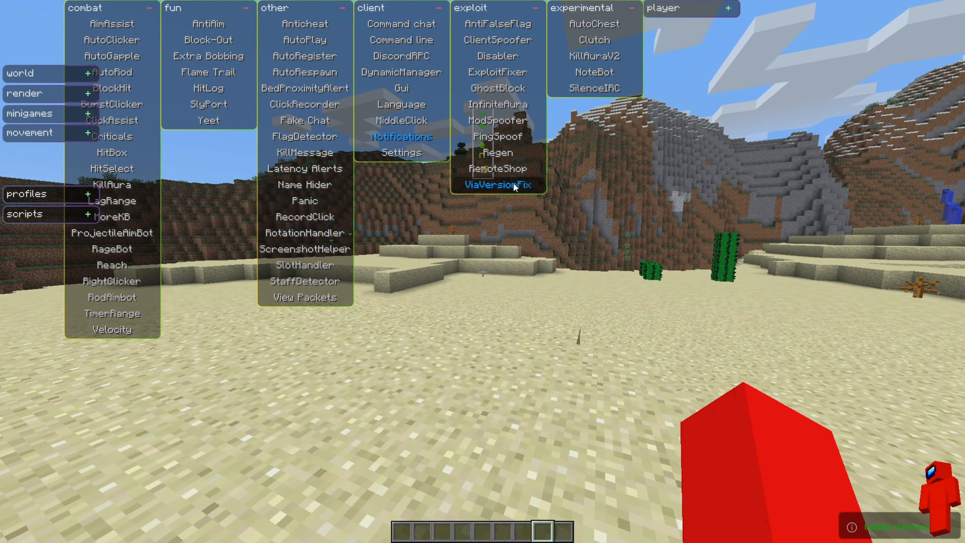
left_click(499, 185)
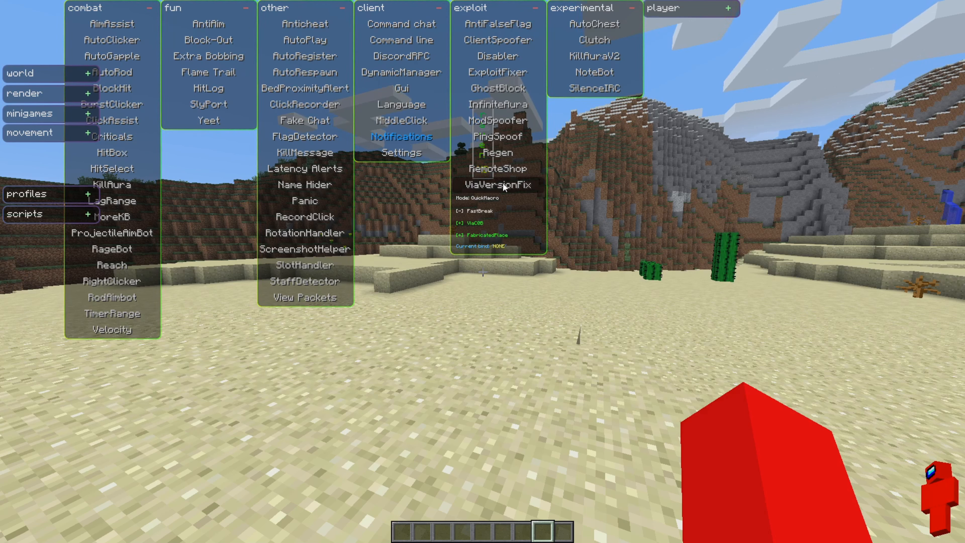
mouse_move(517, 196)
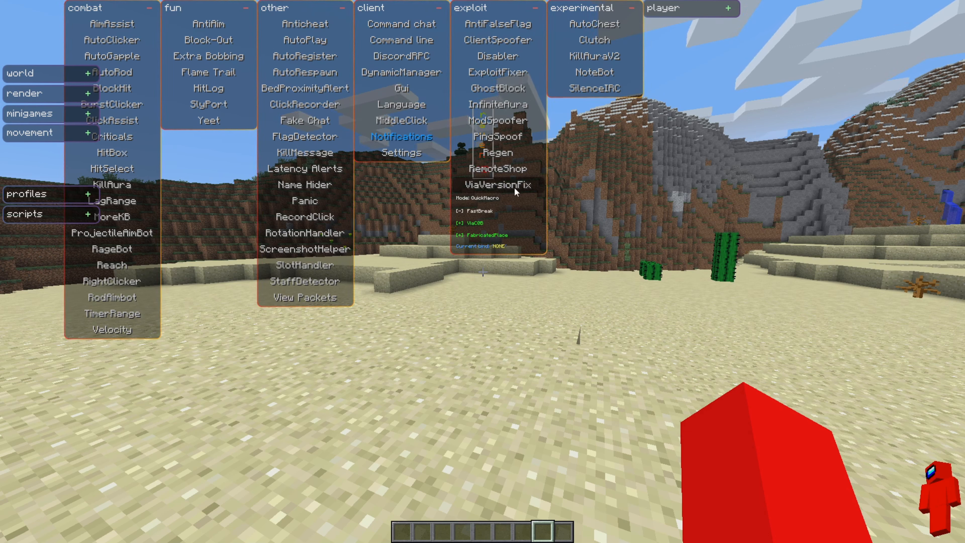
left_click(497, 184)
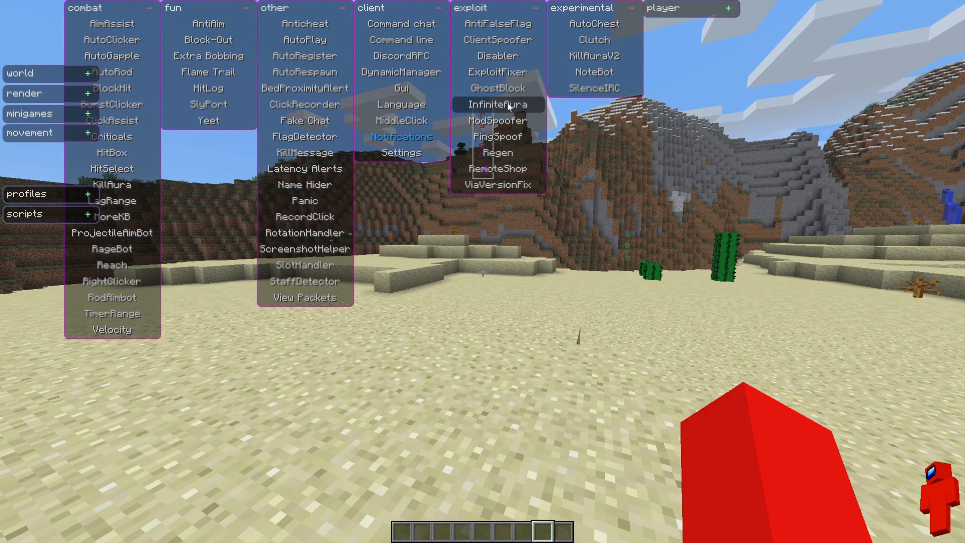
left_click(497, 104)
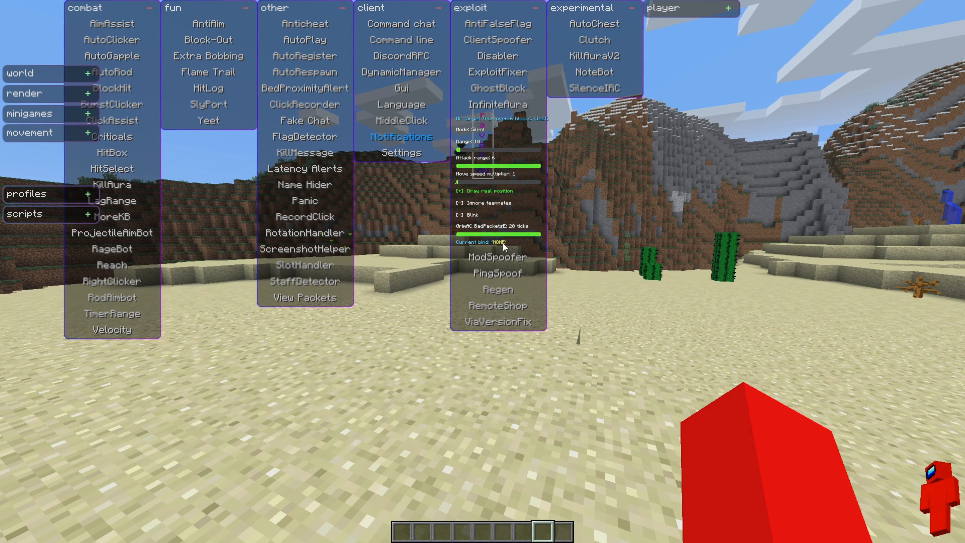
left_click(496, 241)
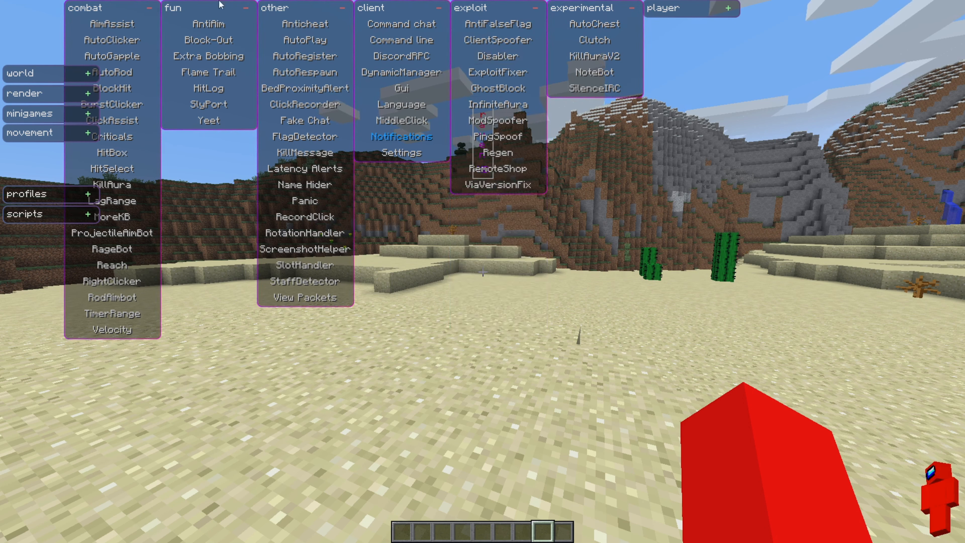
Step: Expand the player category, then peek at and fold the Command line and Gui options
left_click(664, 8)
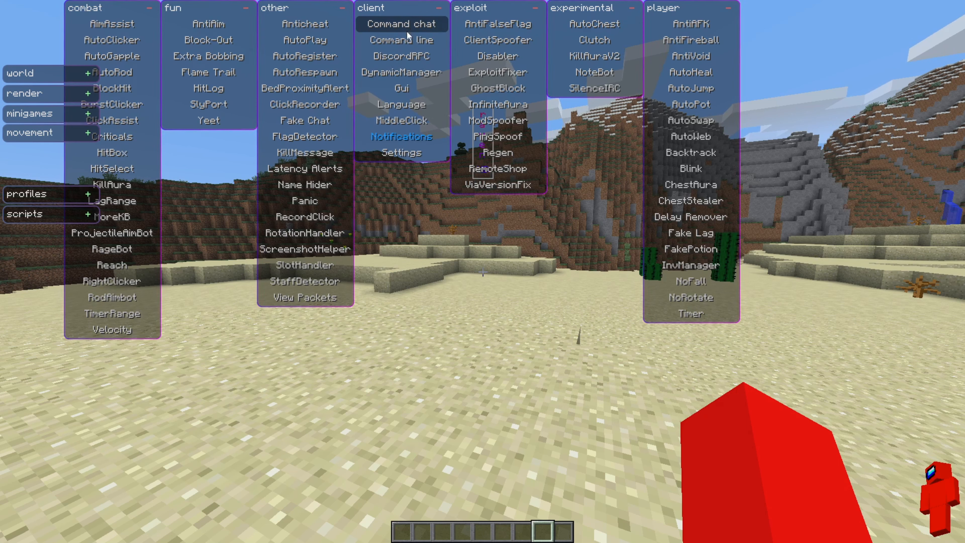
left_click(401, 40)
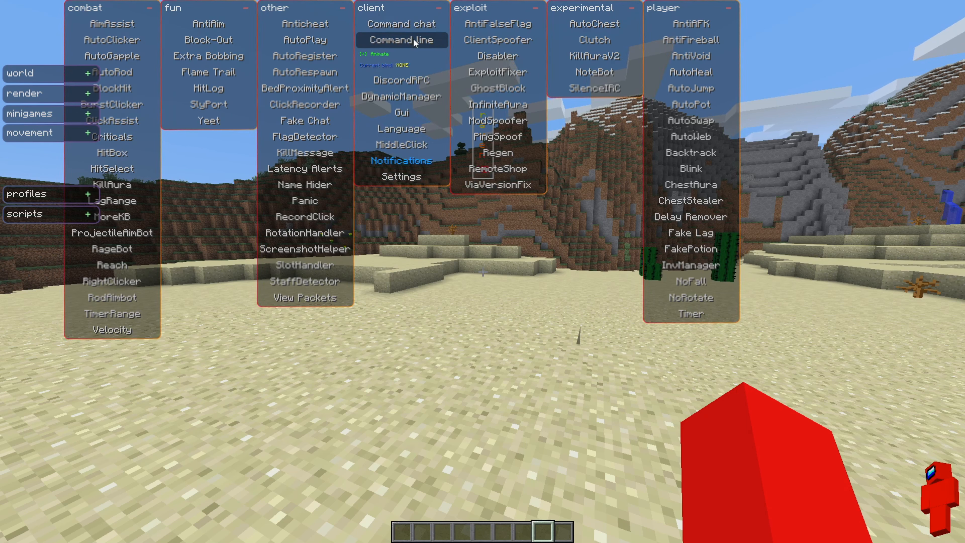
left_click(401, 41)
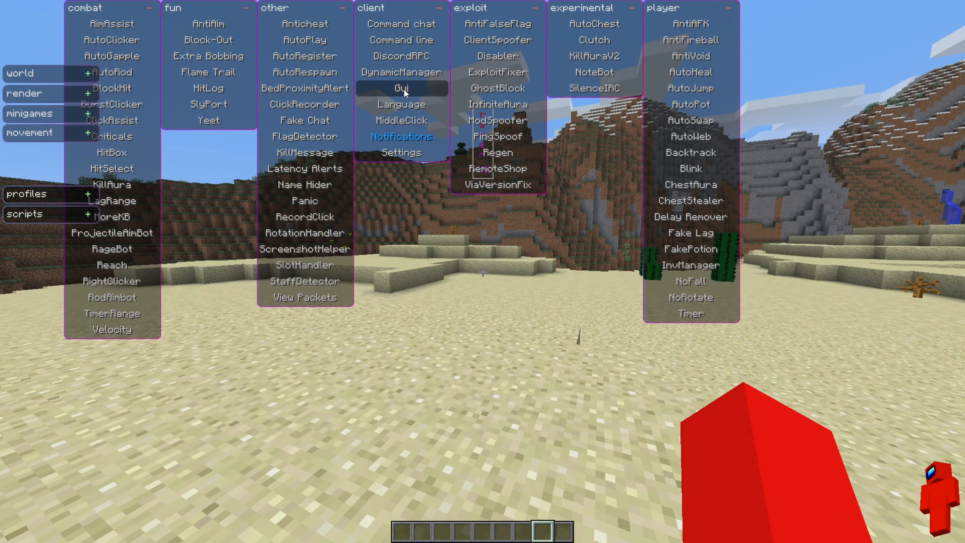
left_click(400, 88)
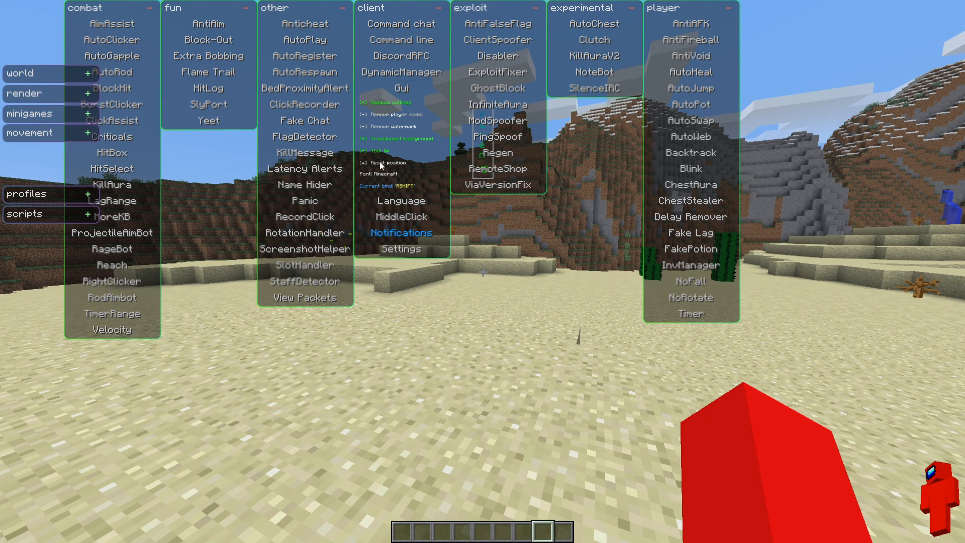
mouse_move(413, 196)
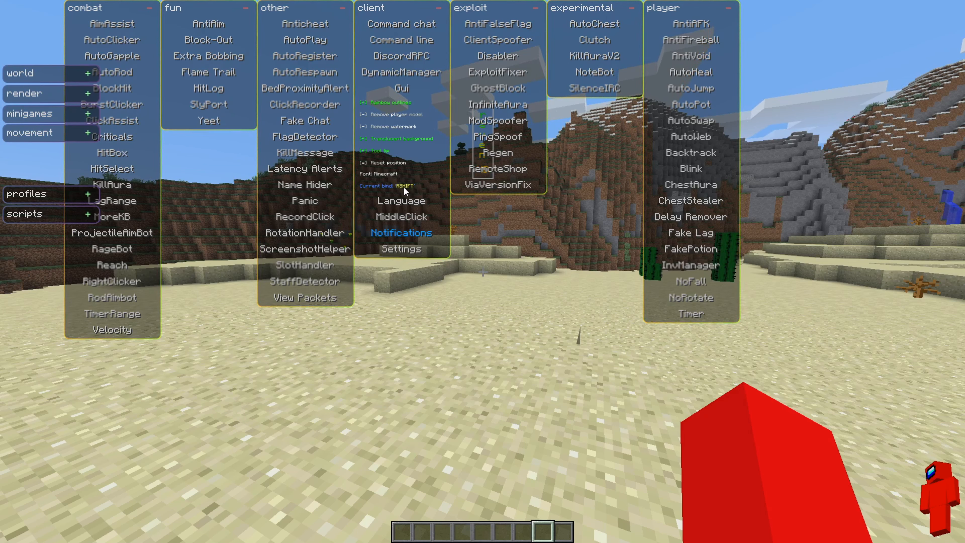
mouse_move(400, 88)
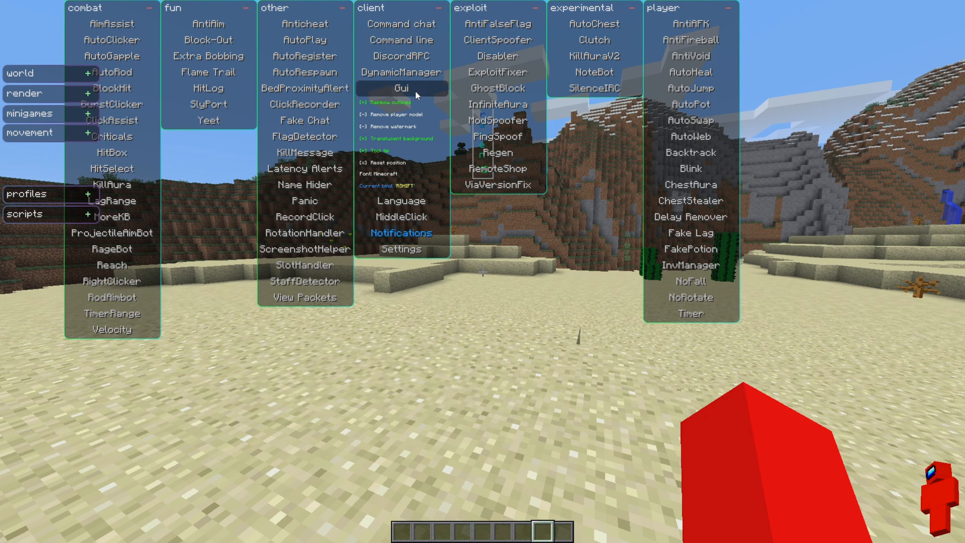
left_click(401, 88)
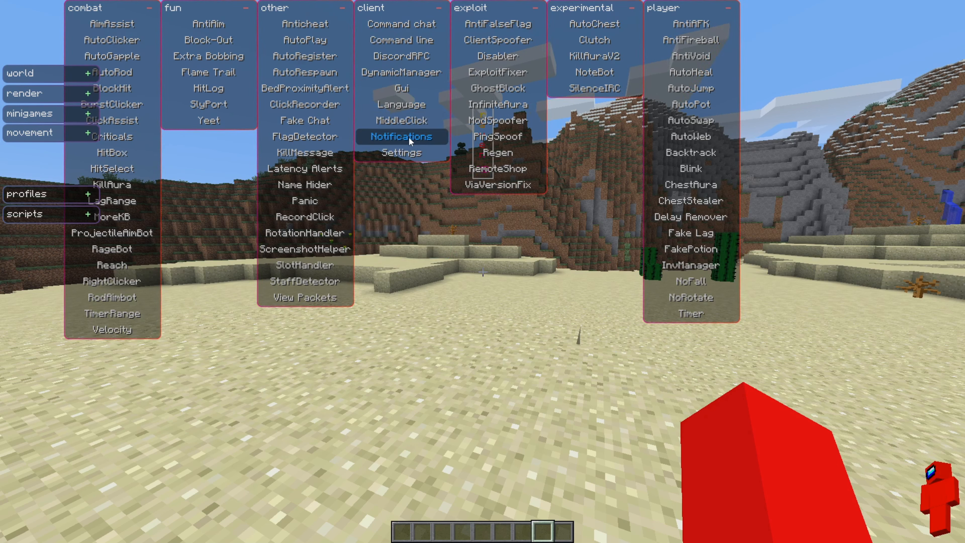
Step: Peek at the client's Settings module options and fold them away again
left_click(401, 137)
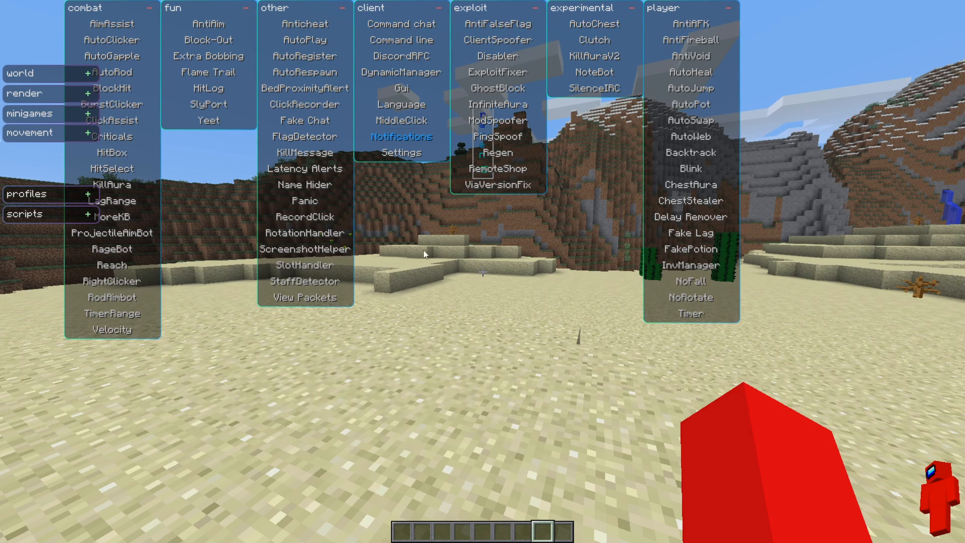
left_click(401, 153)
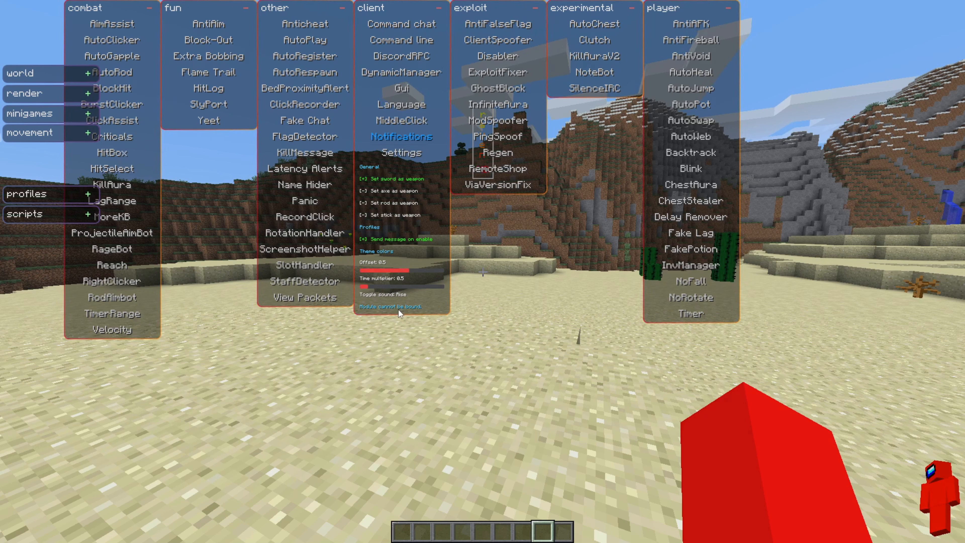
left_click(400, 152)
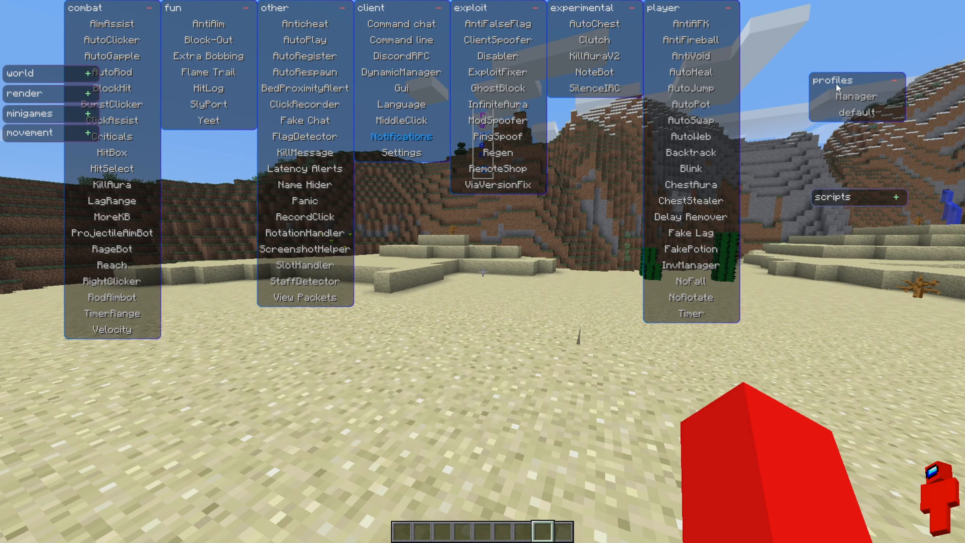
mouse_move(869, 204)
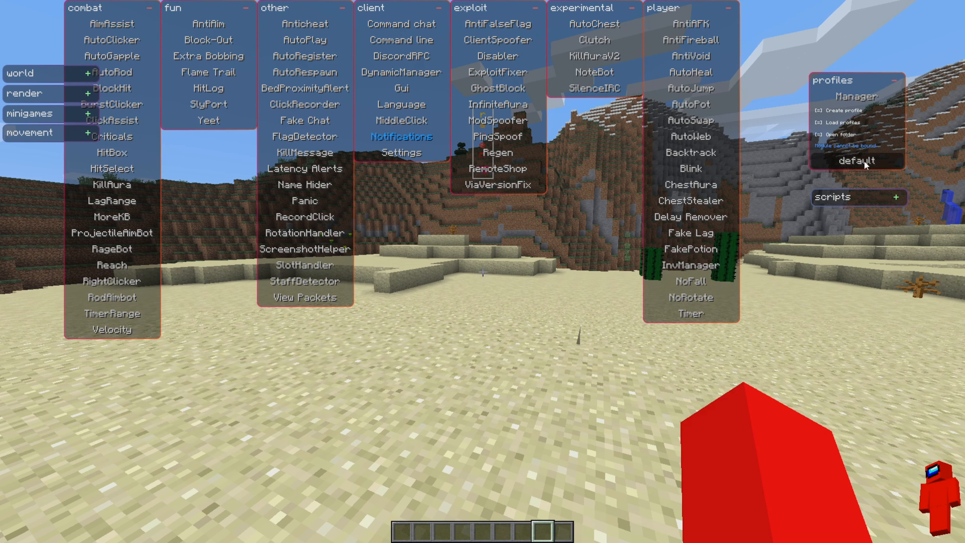
Step: Load the default profile, collapsing the categories into one column
left_click(856, 160)
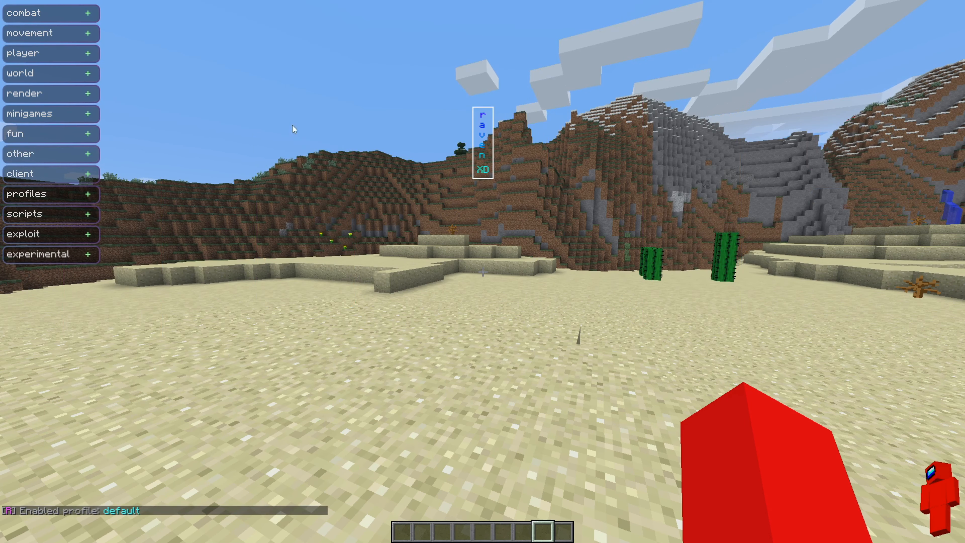
mouse_move(50, 12)
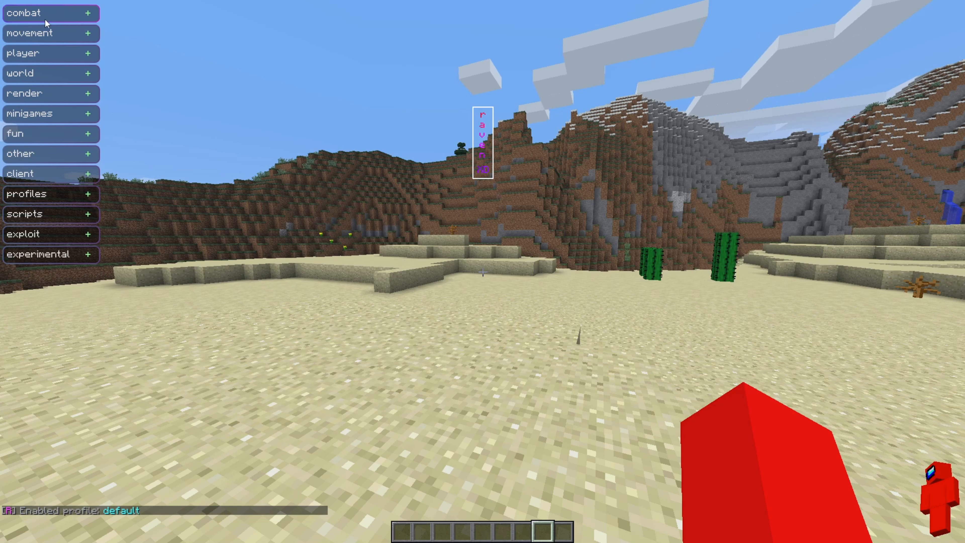
left_click(28, 194)
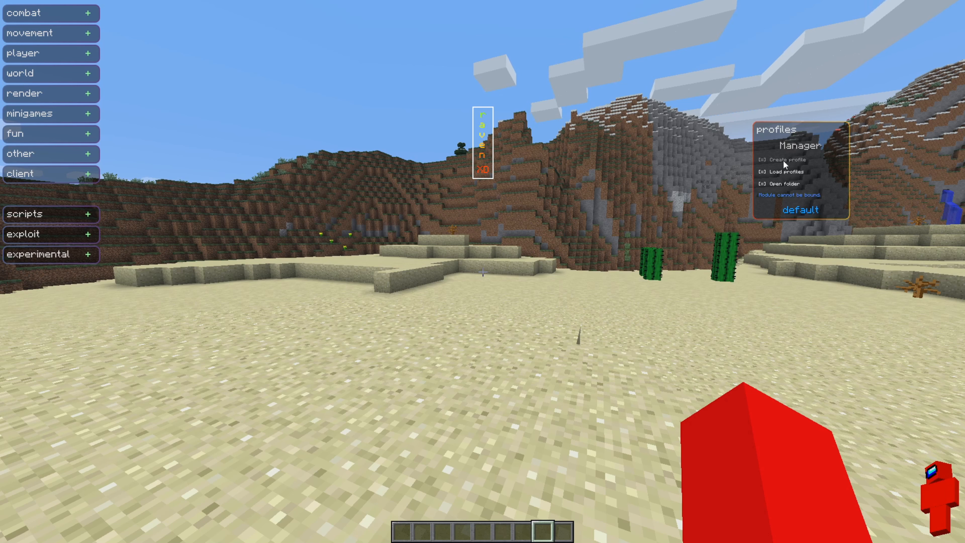
mouse_move(178, 14)
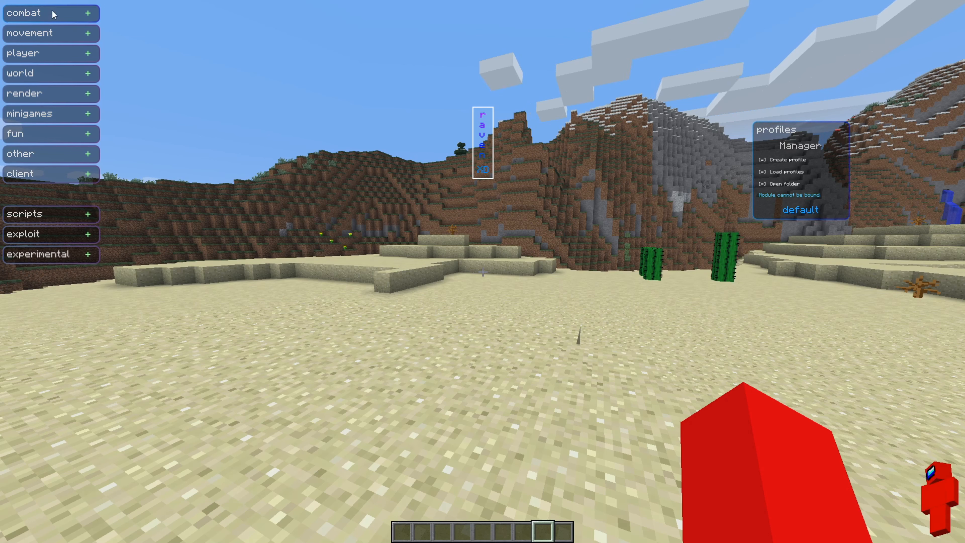
mouse_move(58, 41)
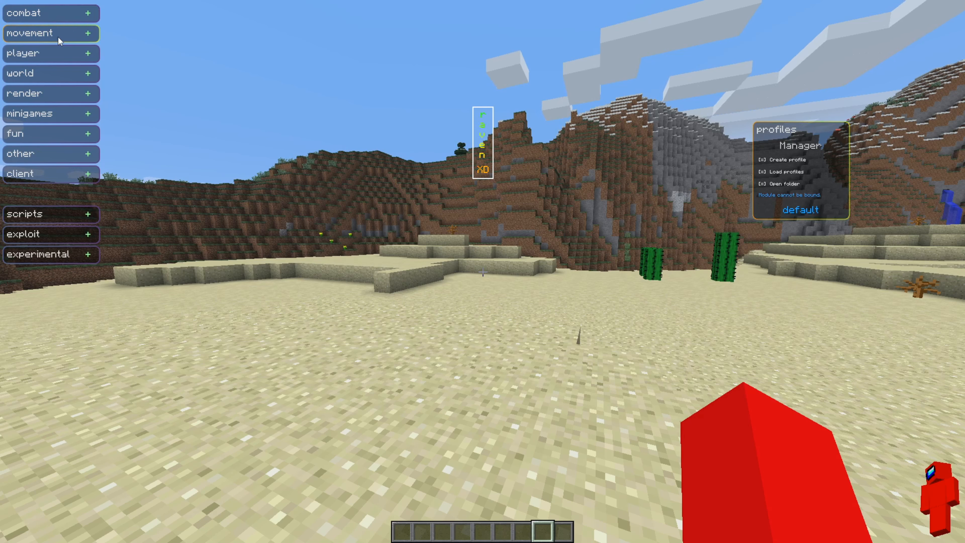
mouse_move(813, 181)
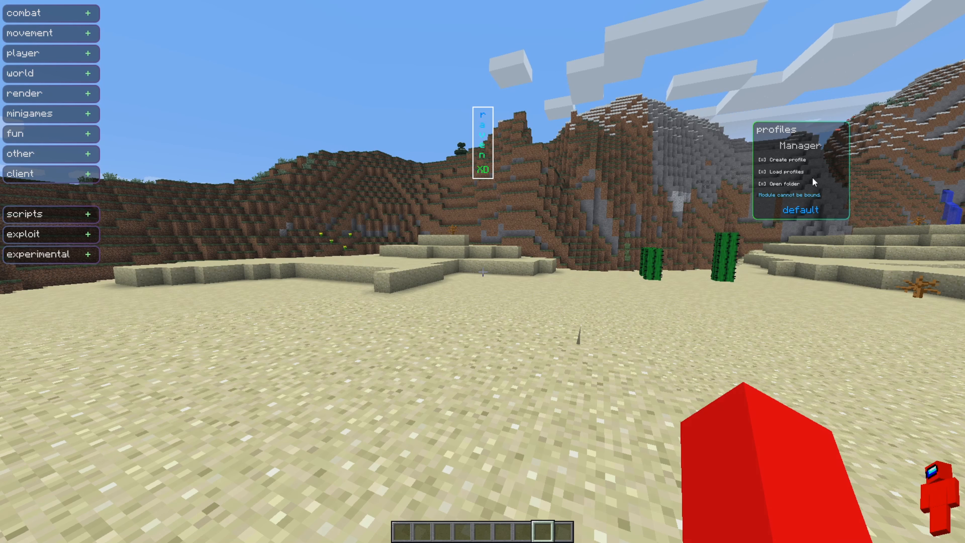
mouse_move(870, 168)
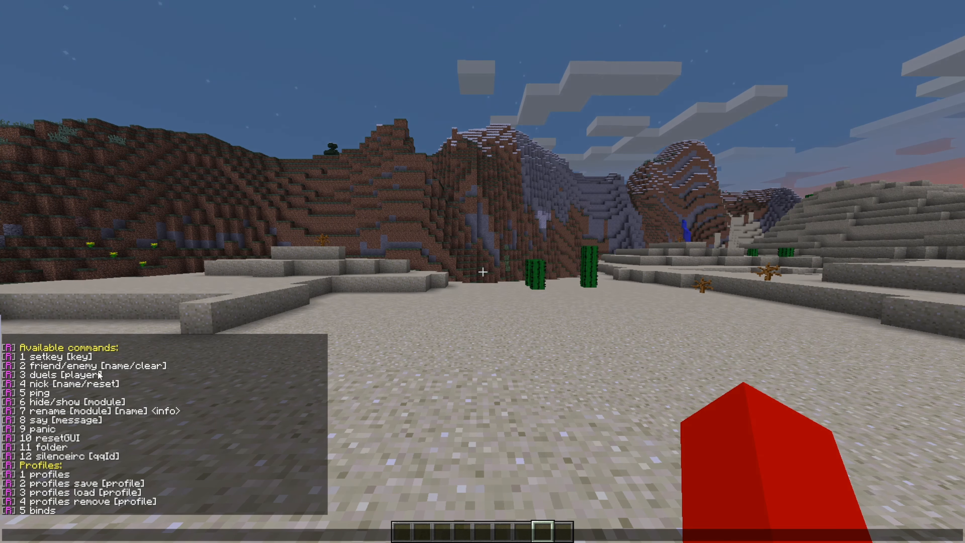
Step: Scroll through the .help command list printed in chat
scroll("down", 3)
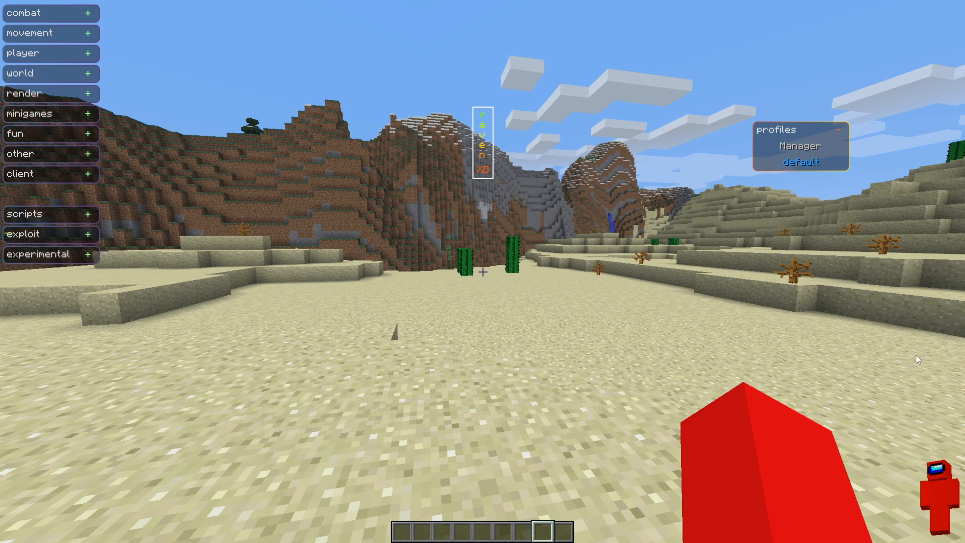
mouse_move(780, 246)
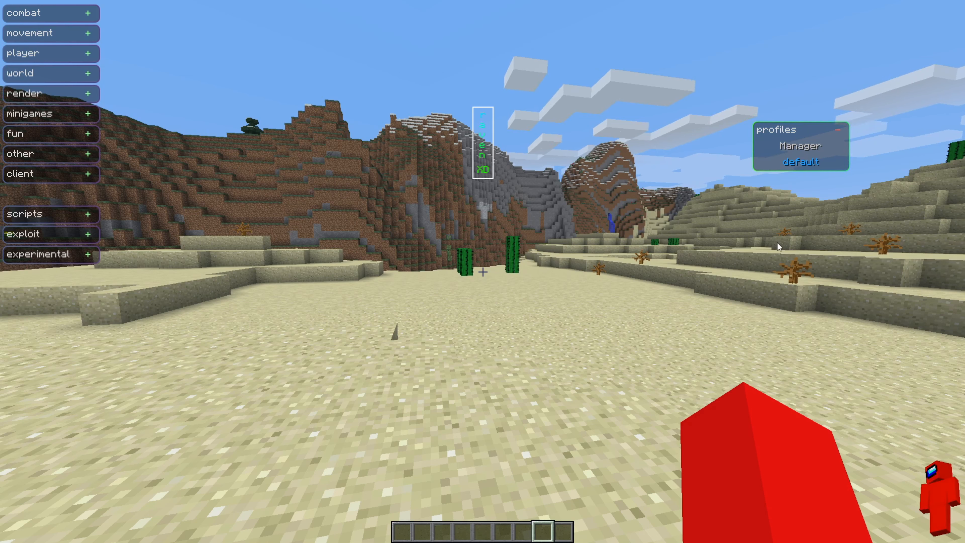
mouse_move(888, 146)
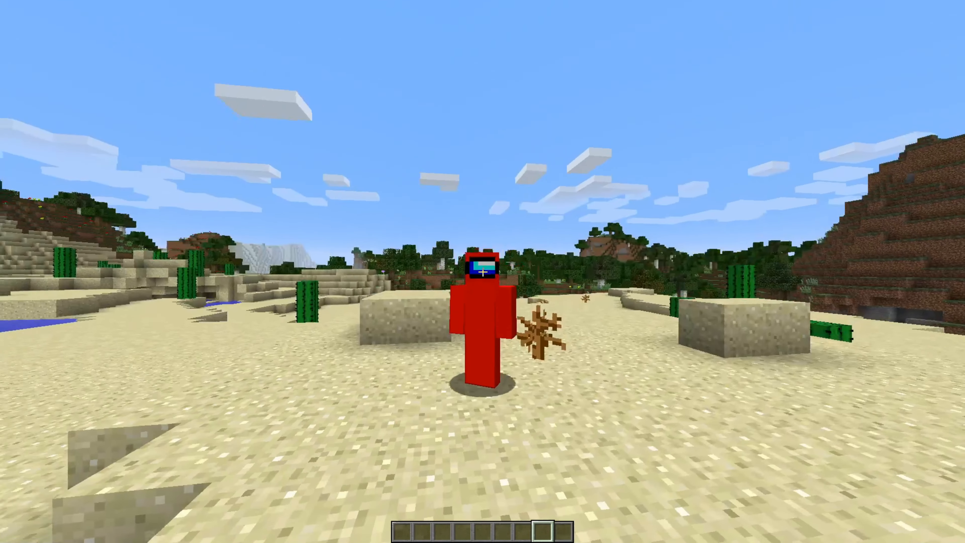
mouse_move(483, 271)
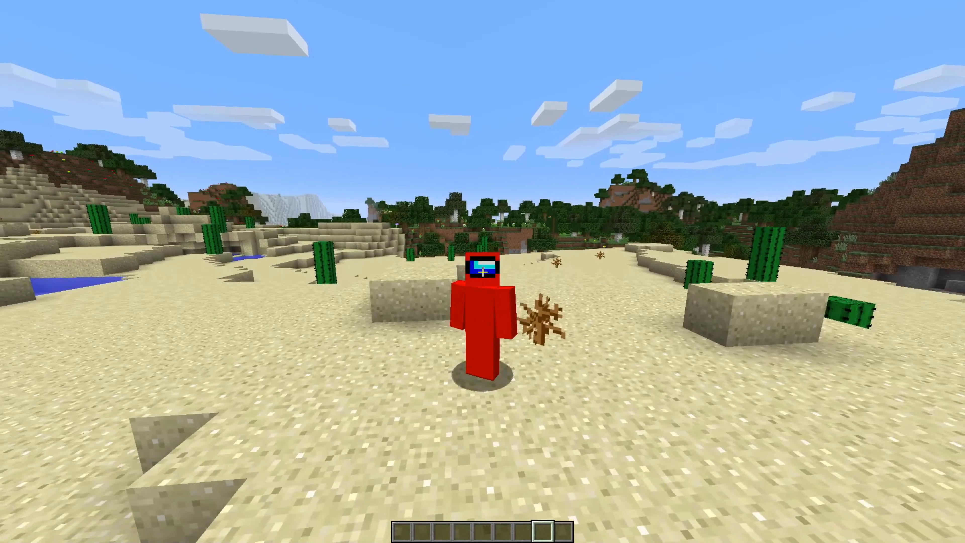